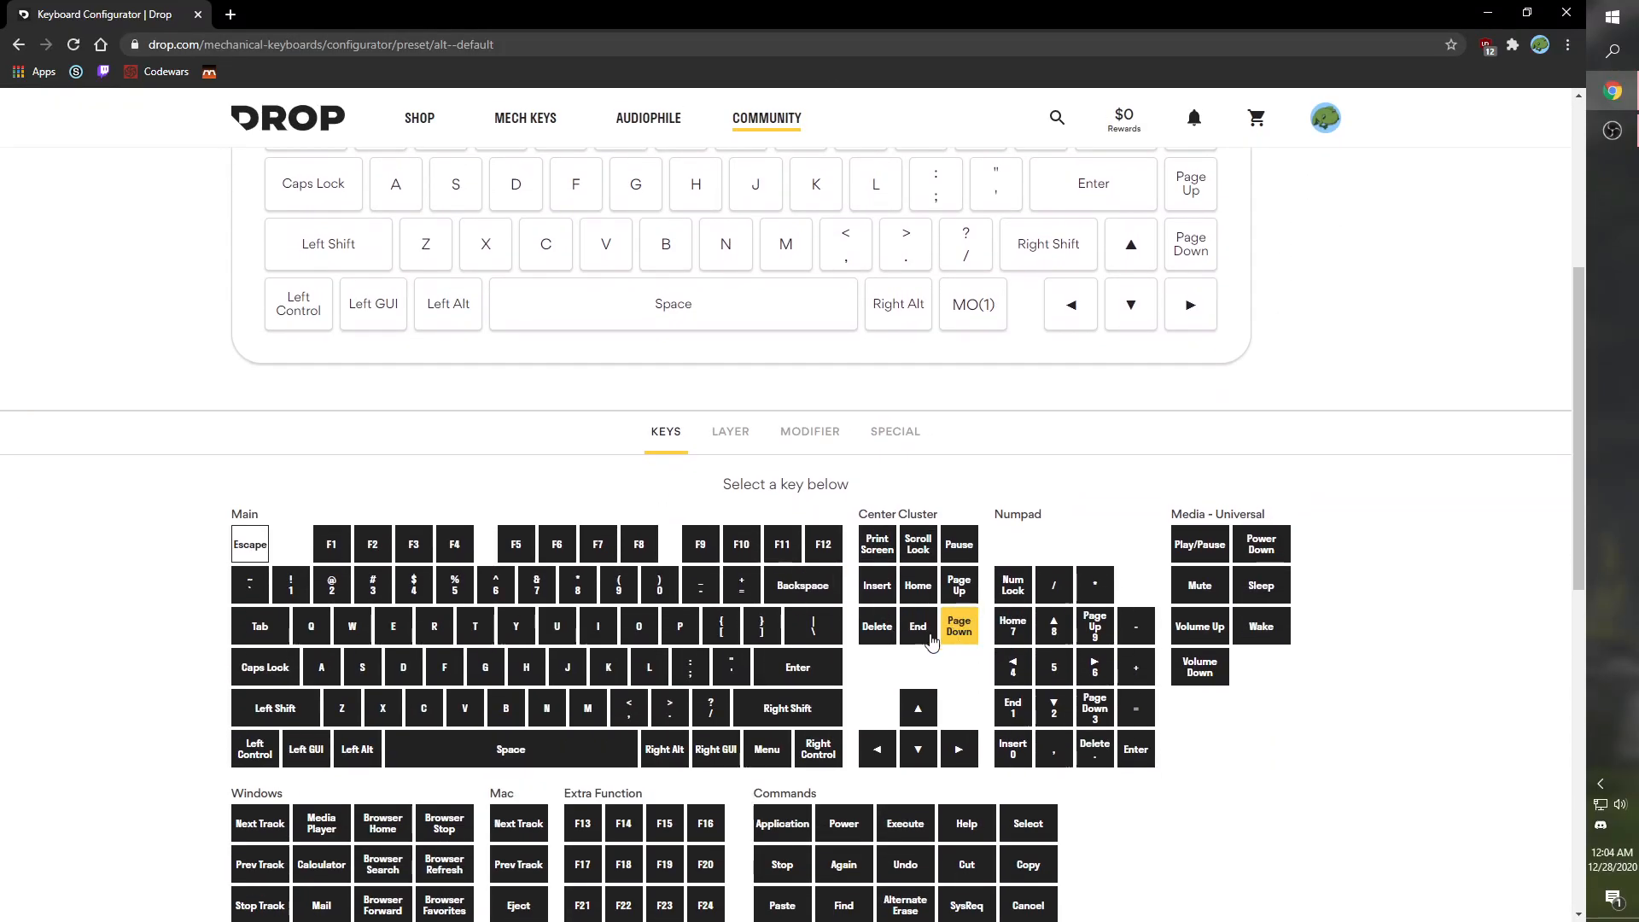
Colour the ALT's edge LEDs #0049ff blue and key LEDs #ffe600 yellow, then compile and download.
{"action": "scroll", "scroll_direction": "down", "scroll_amount": 3}
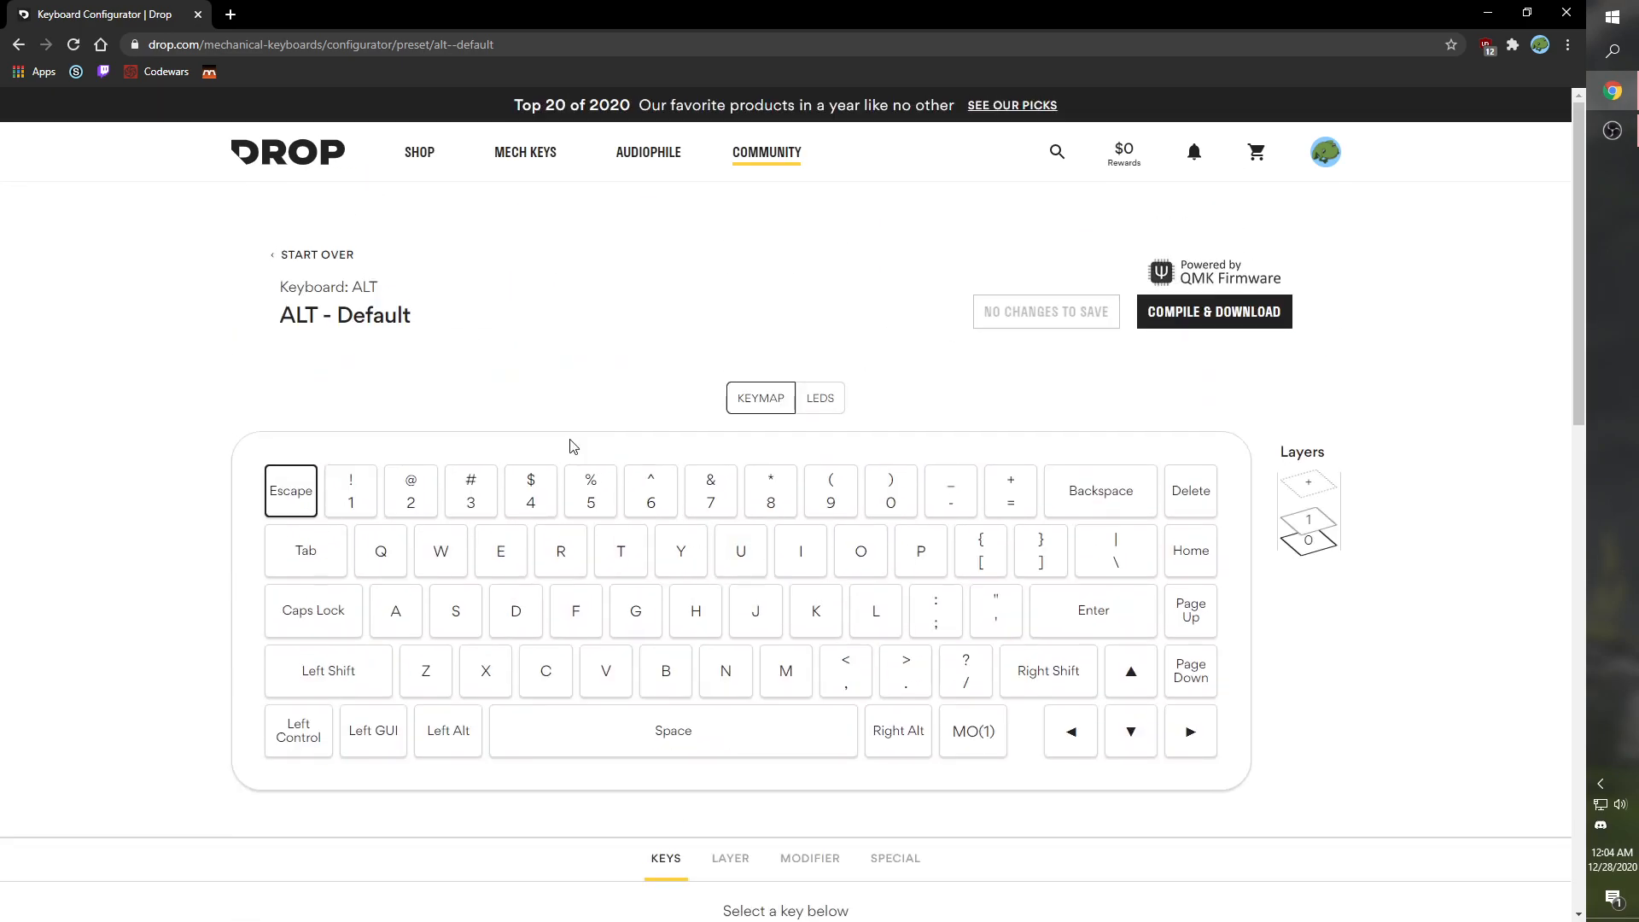
{"action": "left_click", "coordinate": [819, 397]}
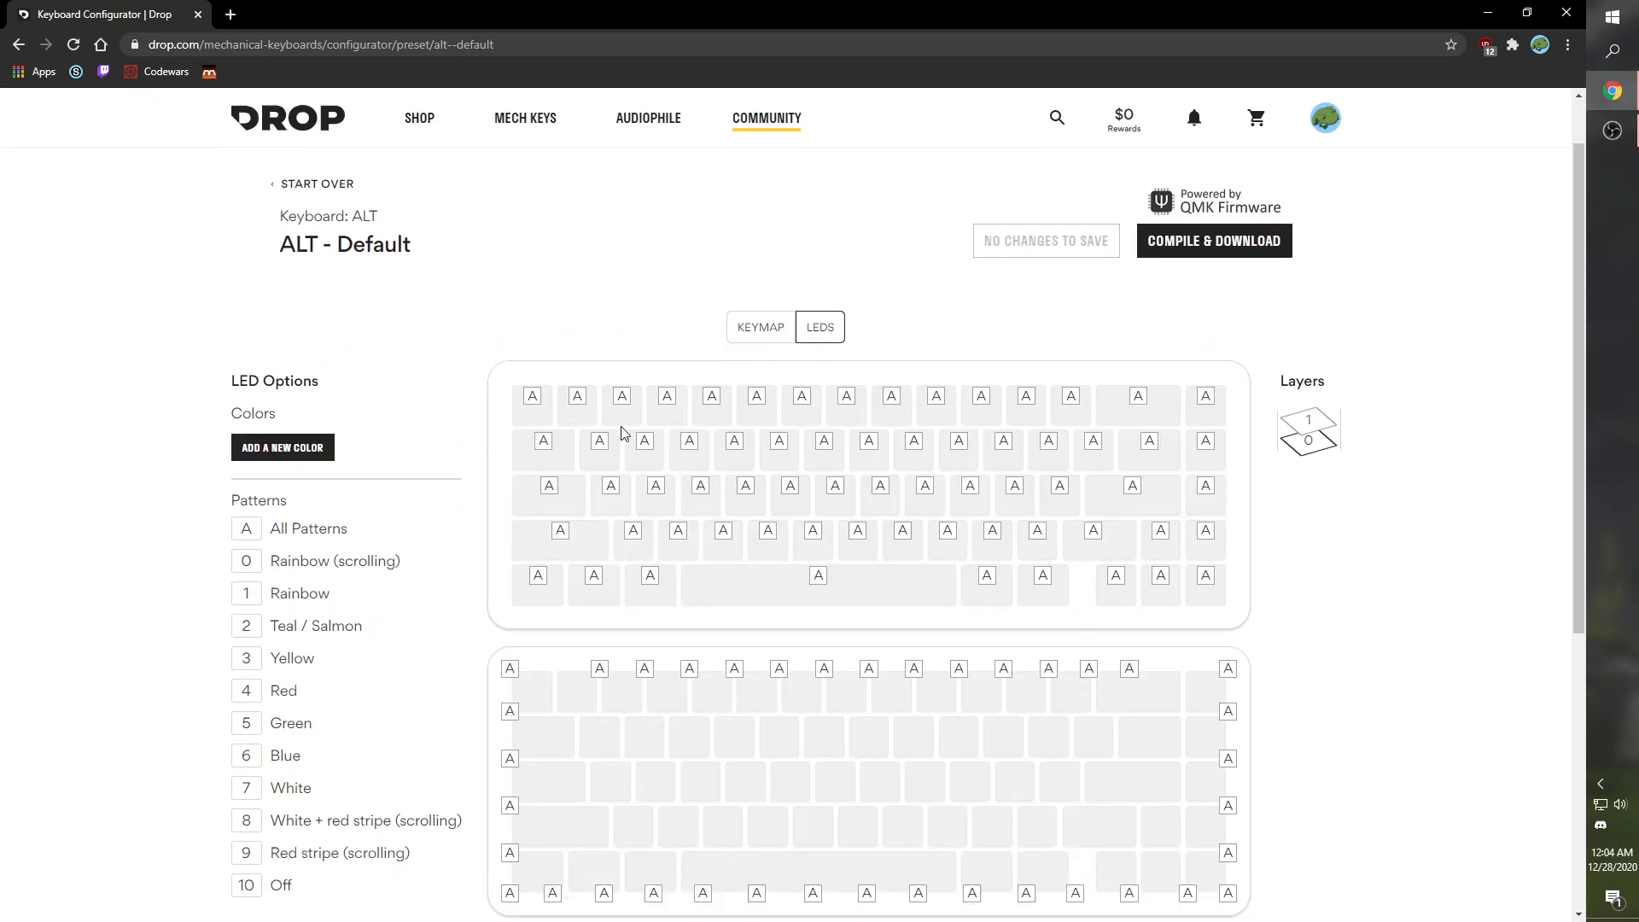
{"action": "scroll", "scroll_direction": "down", "scroll_amount": 3}
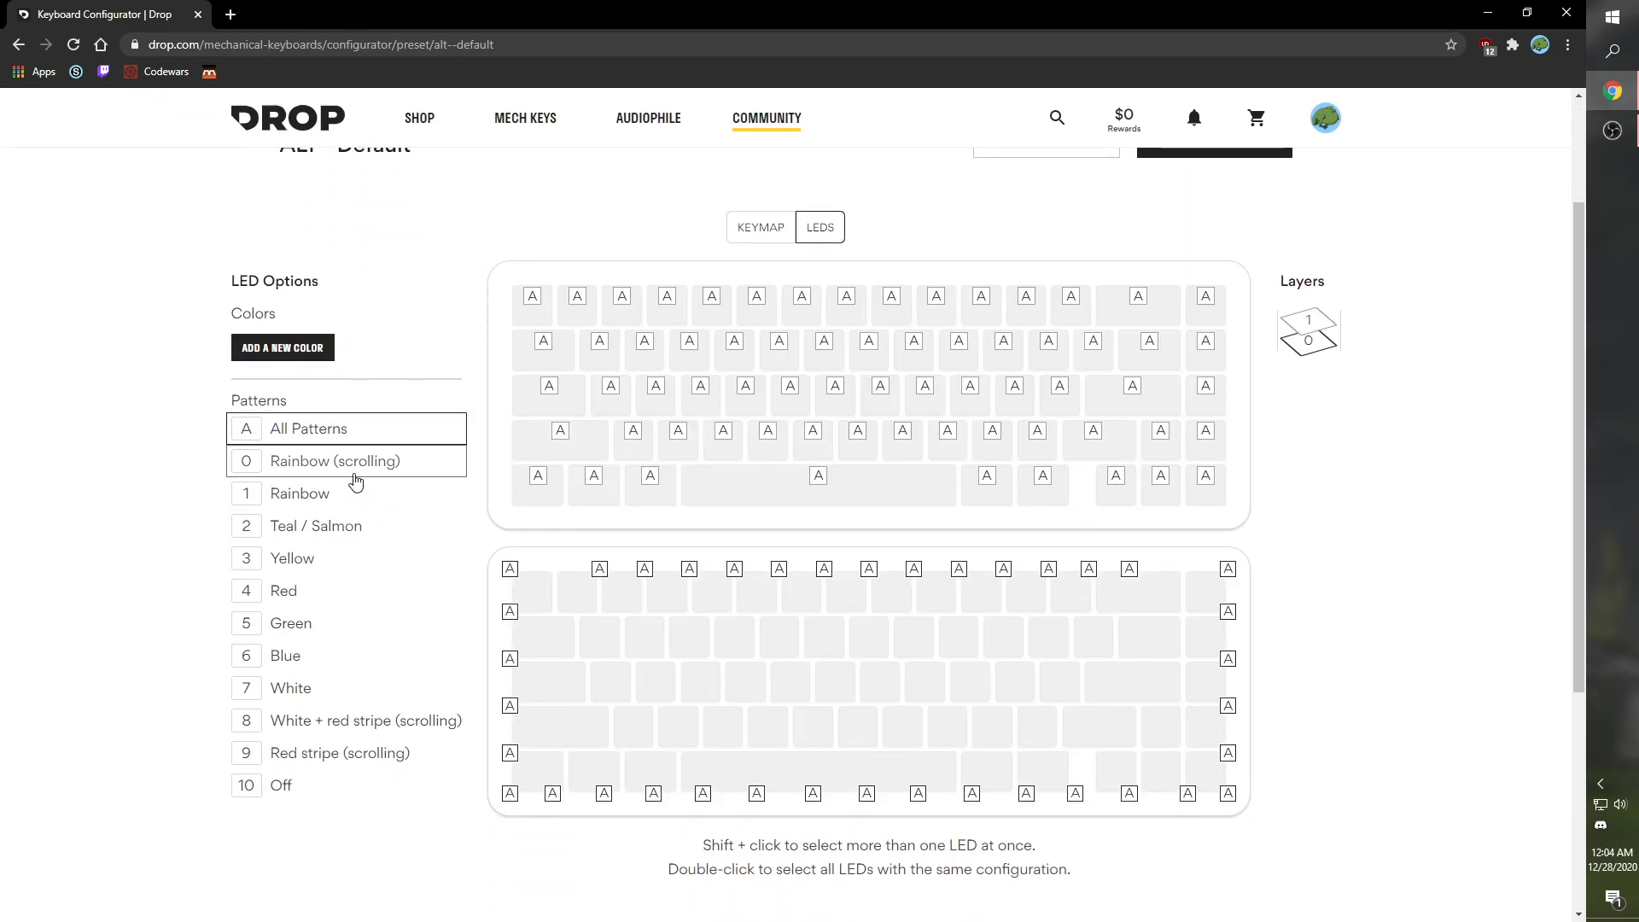
{"action": "scroll", "scroll_direction": "down", "scroll_amount": 3}
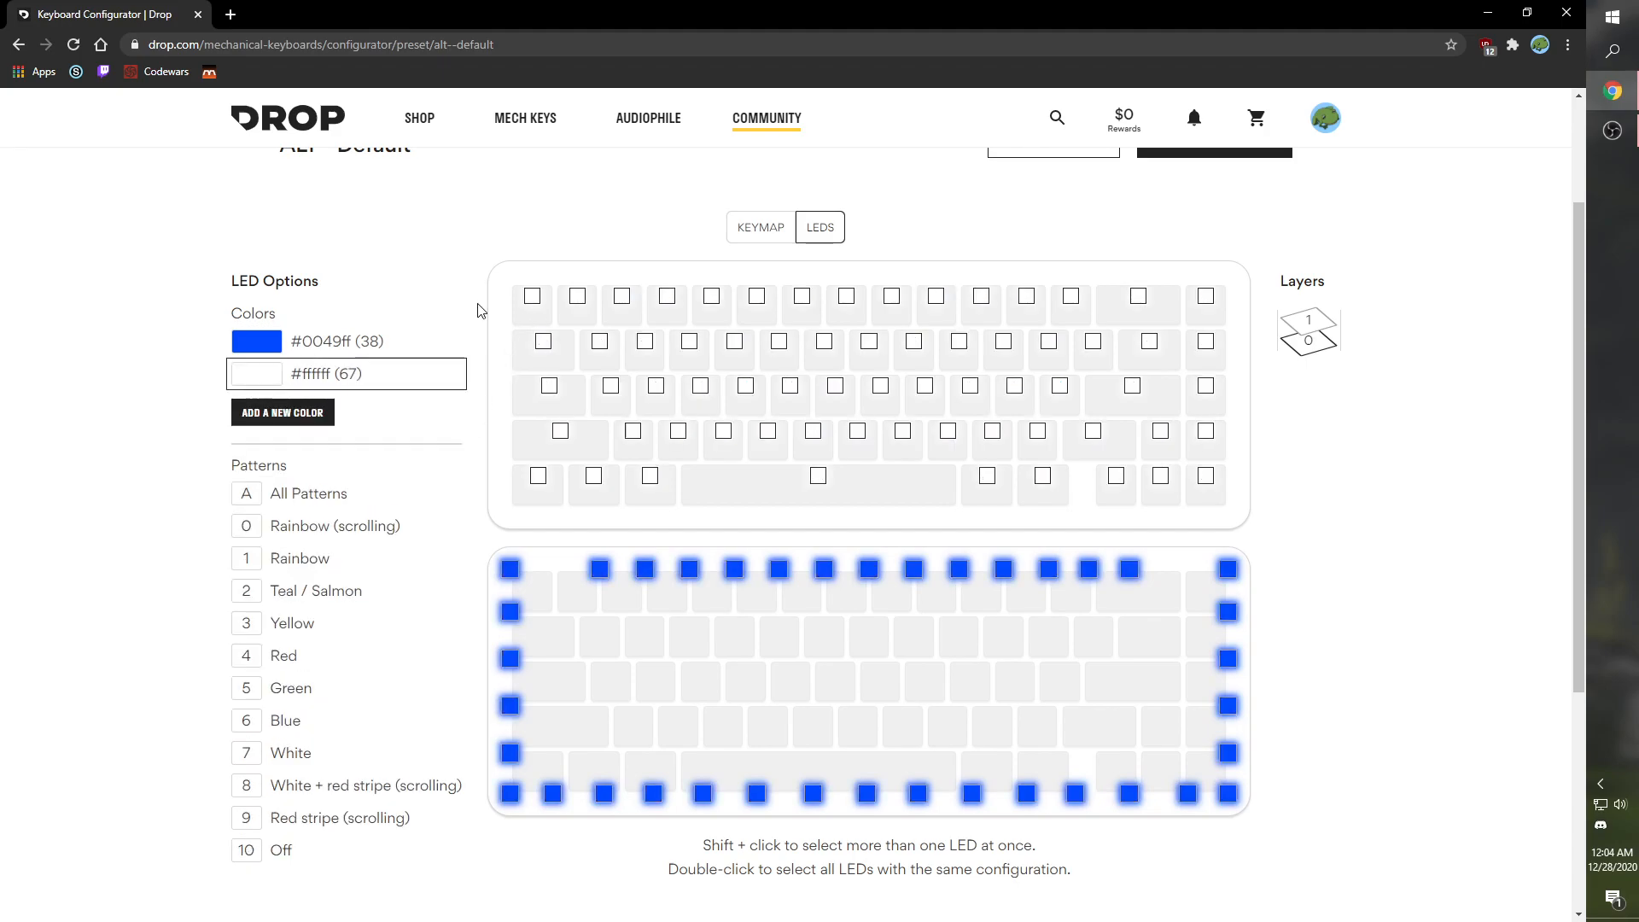
{"action": "left_click", "coordinate": [255, 373]}
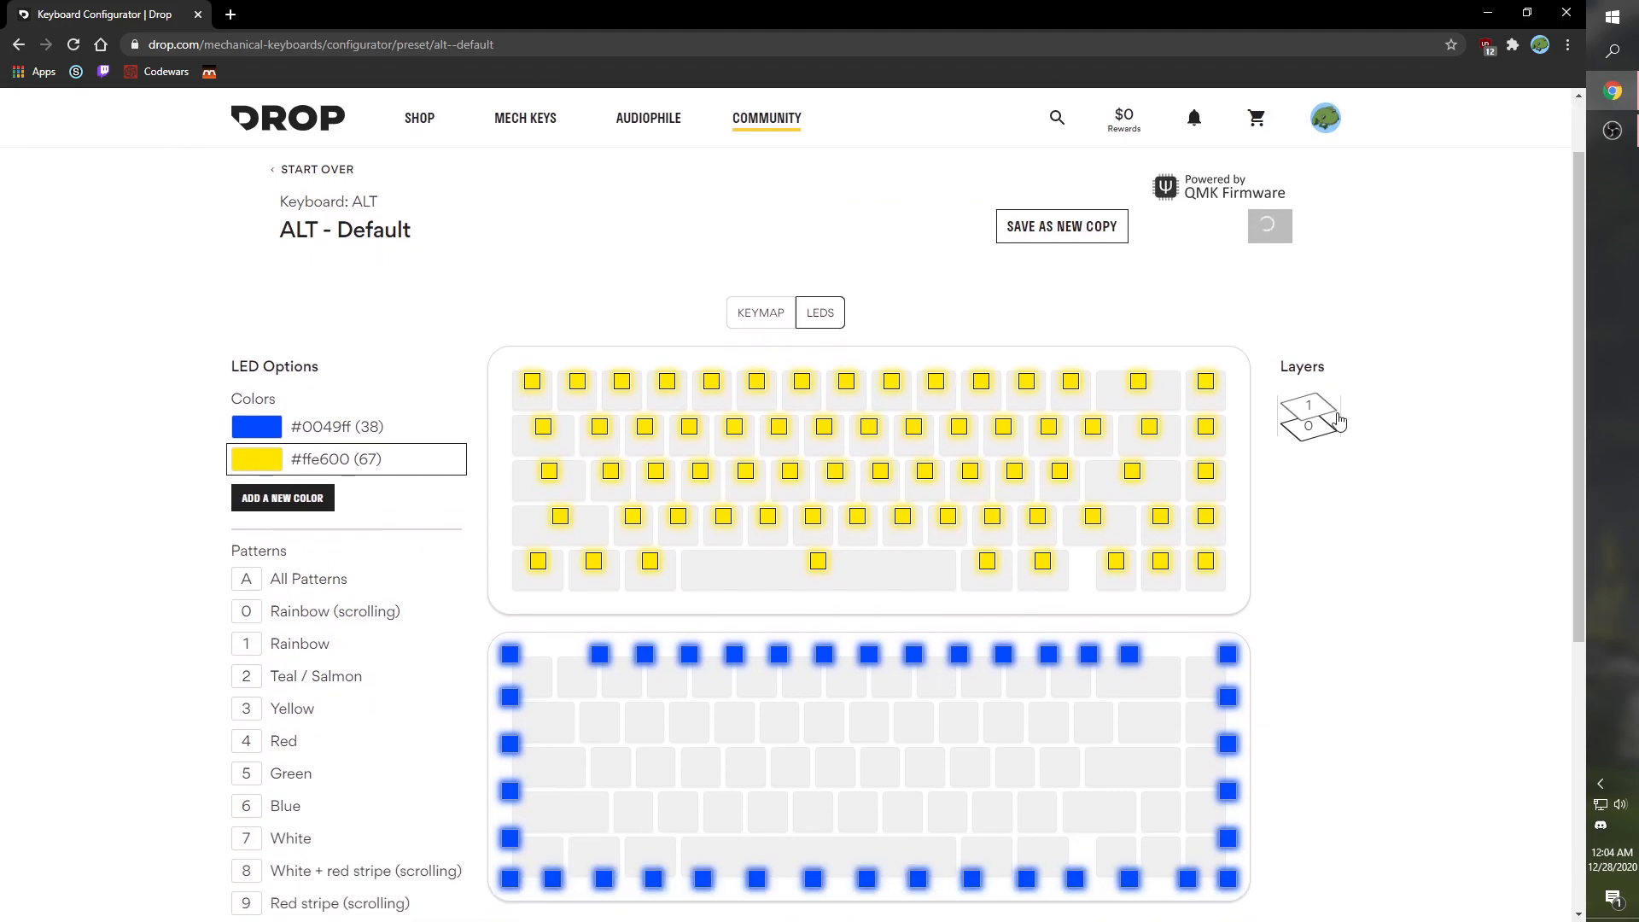
{"action": "mouse_move", "coordinate": [1534, 359]}
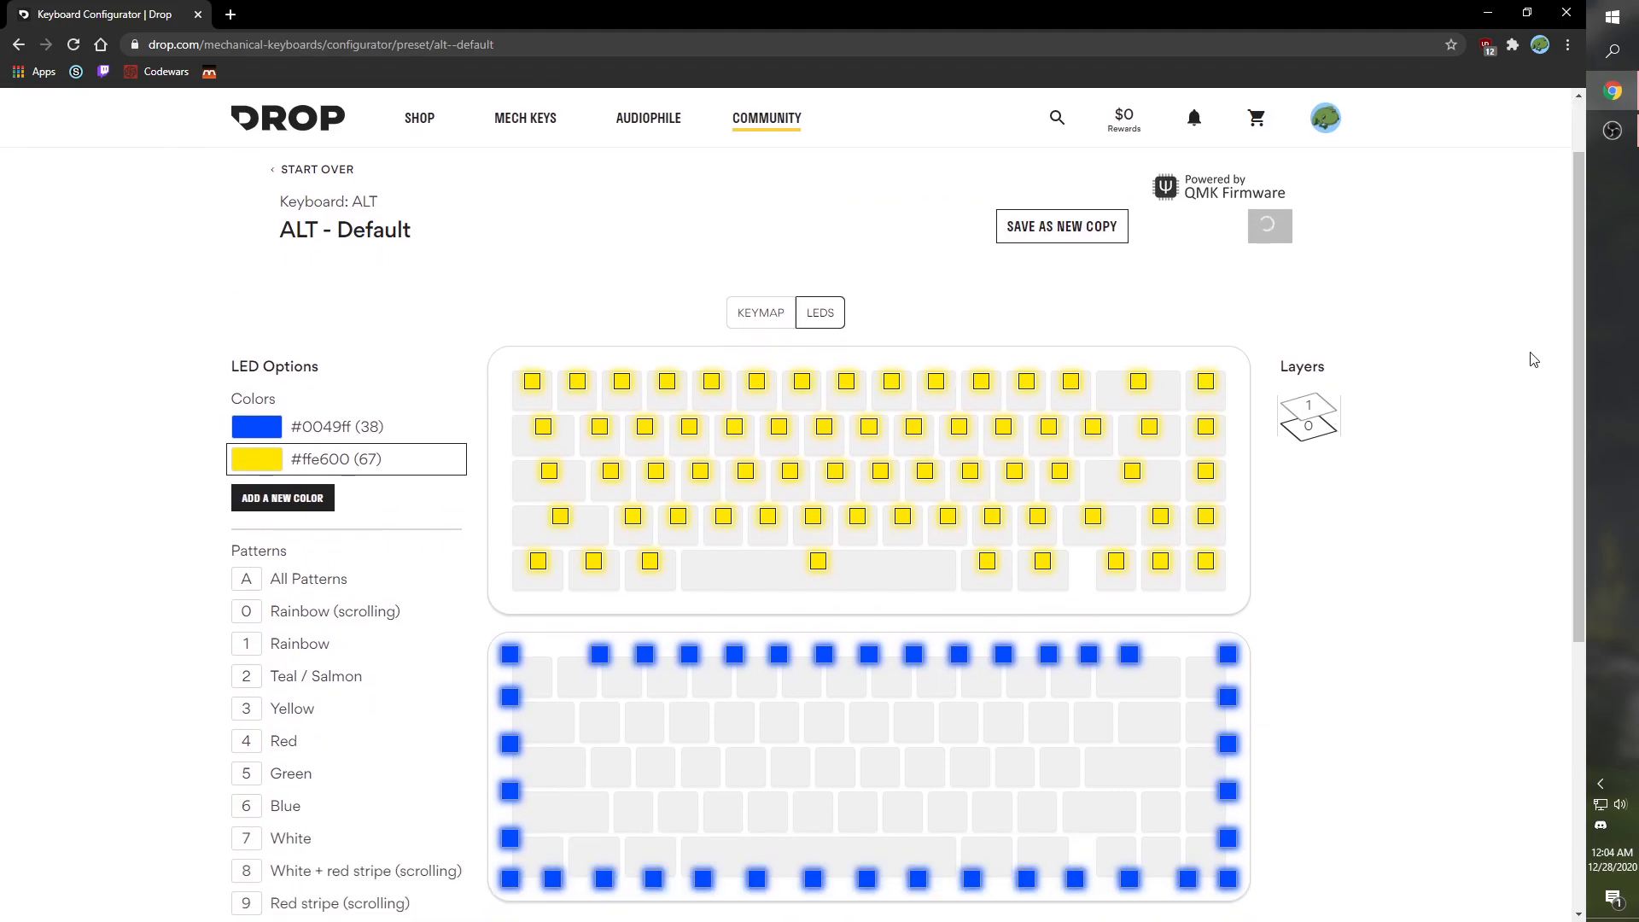
{"action": "left_click", "coordinate": [1270, 225]}
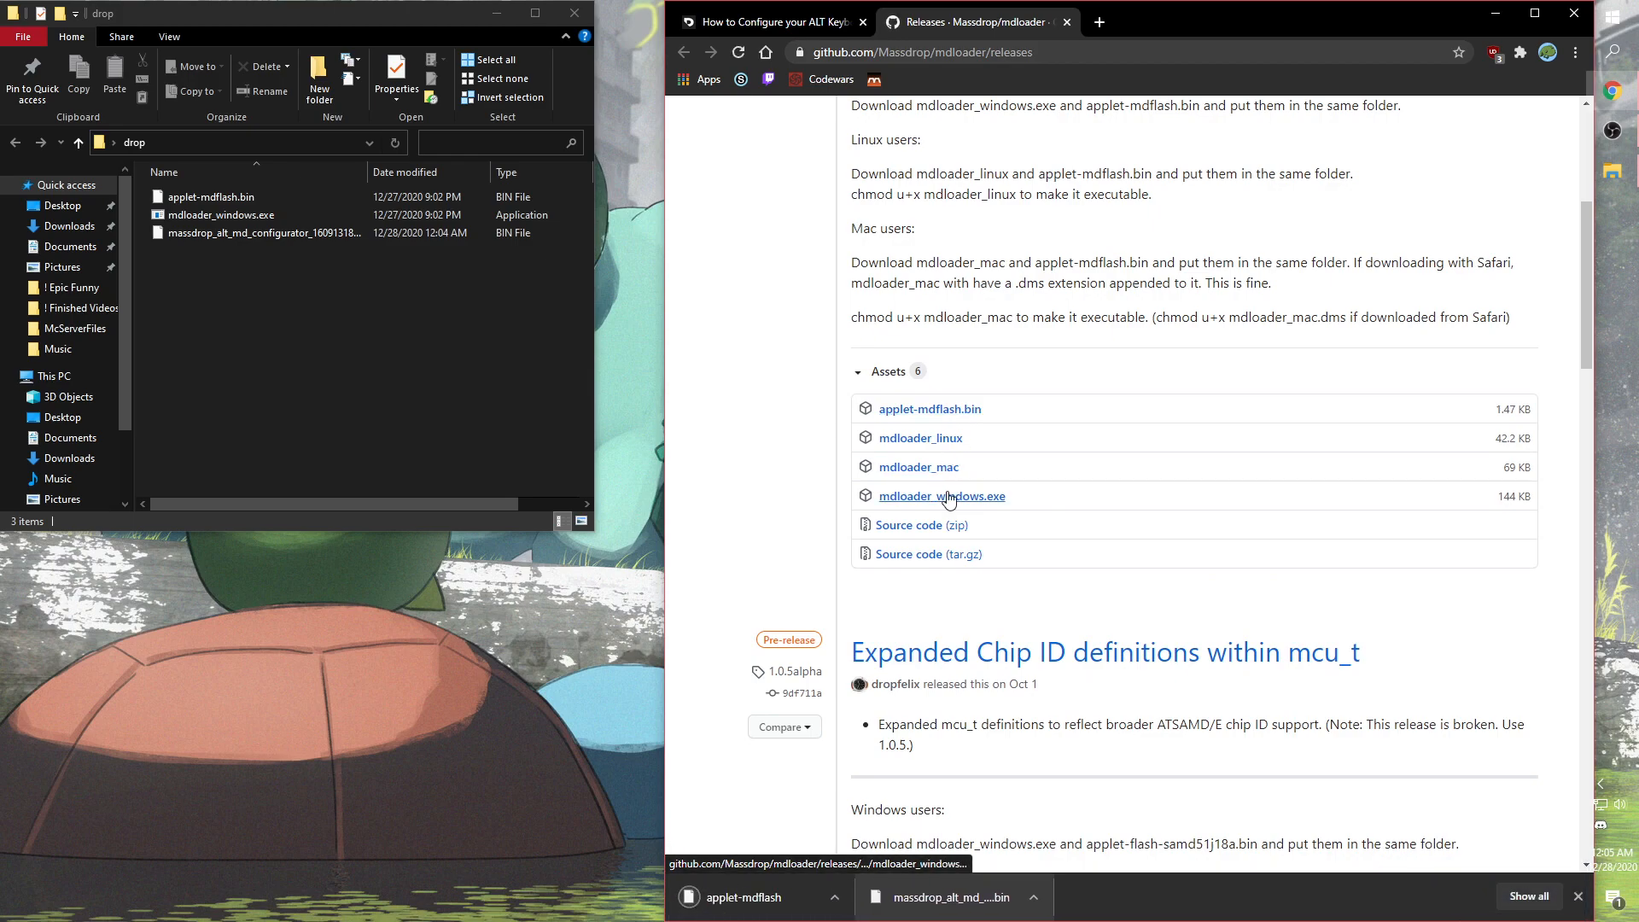
Download mdloader_windows.exe from GitHub releases and select the duplicate desktop downloads for deletion.
{"action": "left_click", "coordinate": [941, 495]}
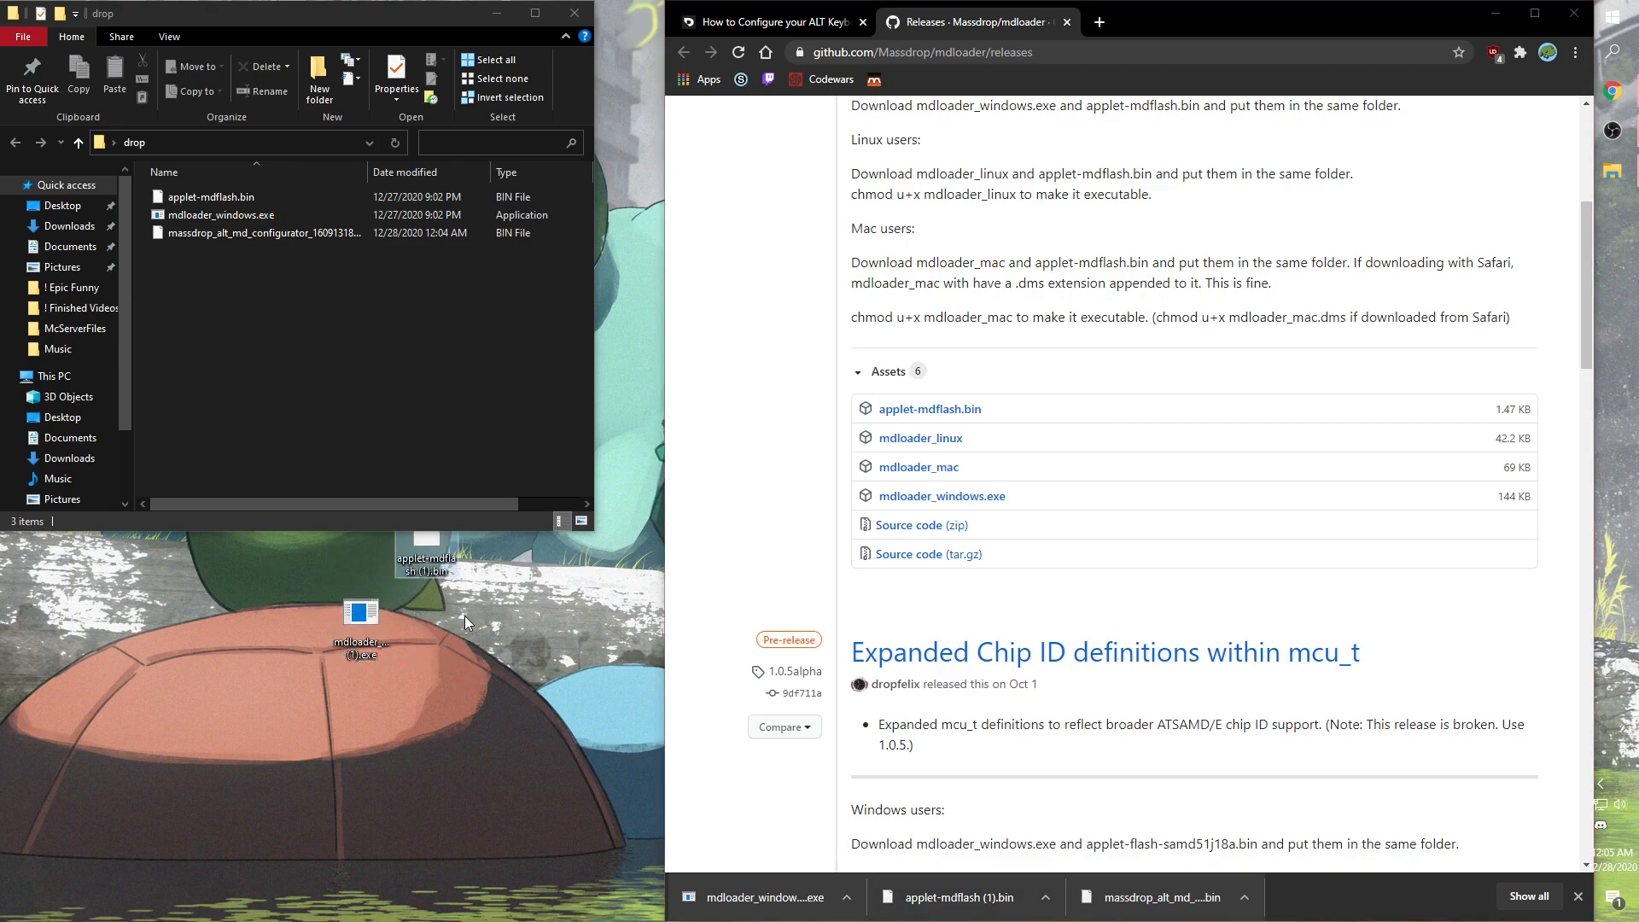
{"action": "left_click_drag", "start_coordinate": [425, 558], "coordinate": [428, 622]}
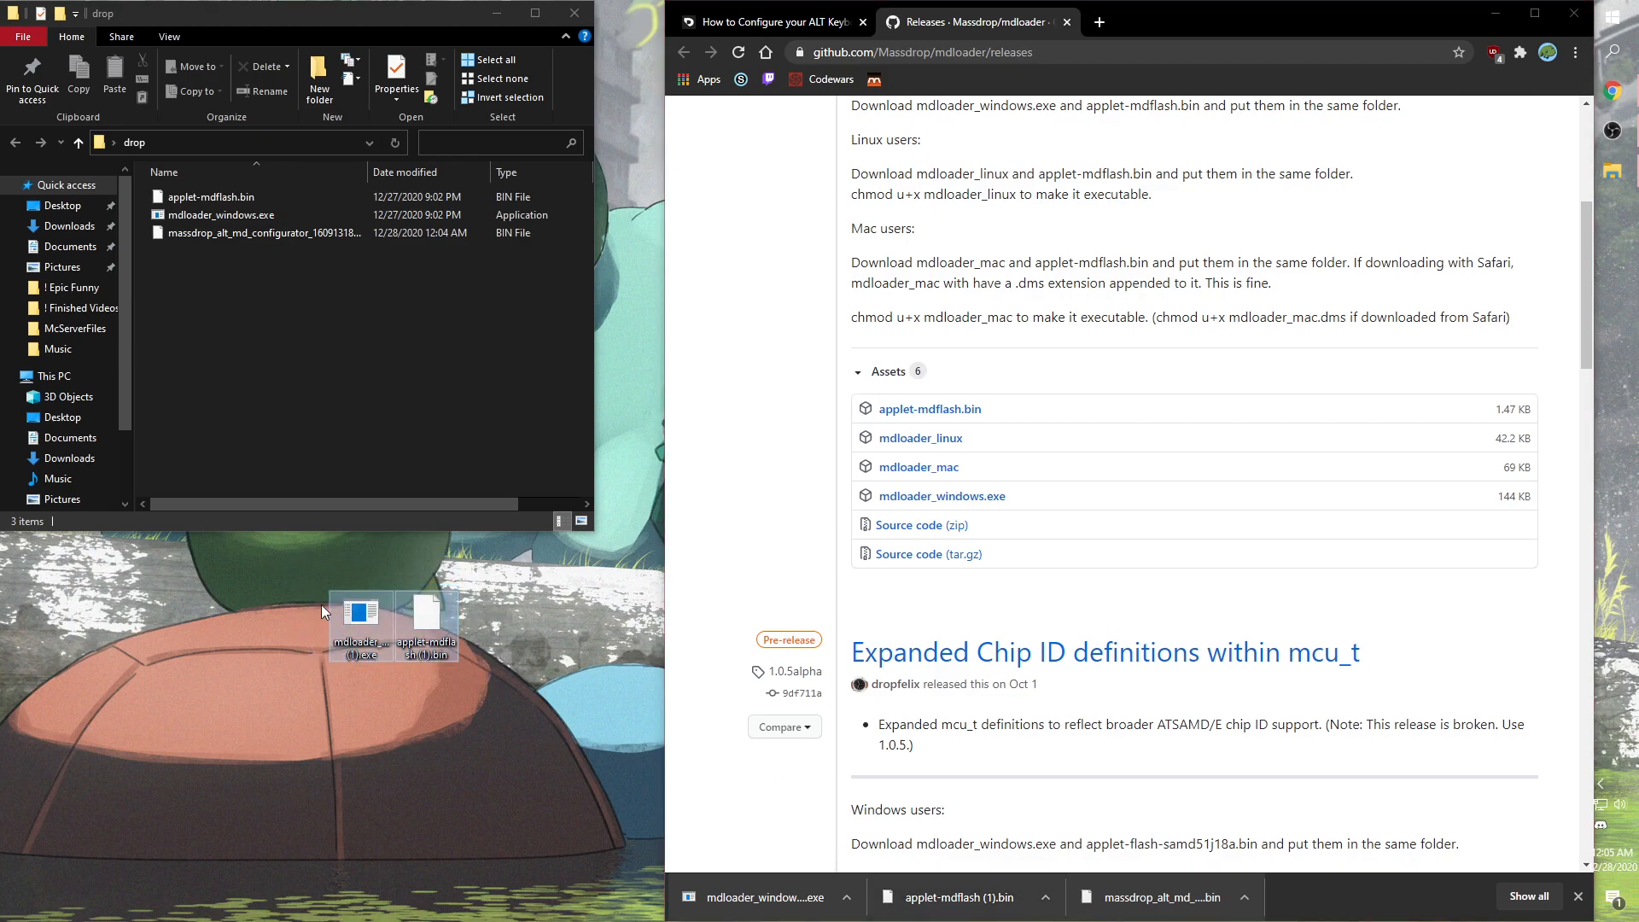
{"action": "right_click", "coordinate": [428, 622]}
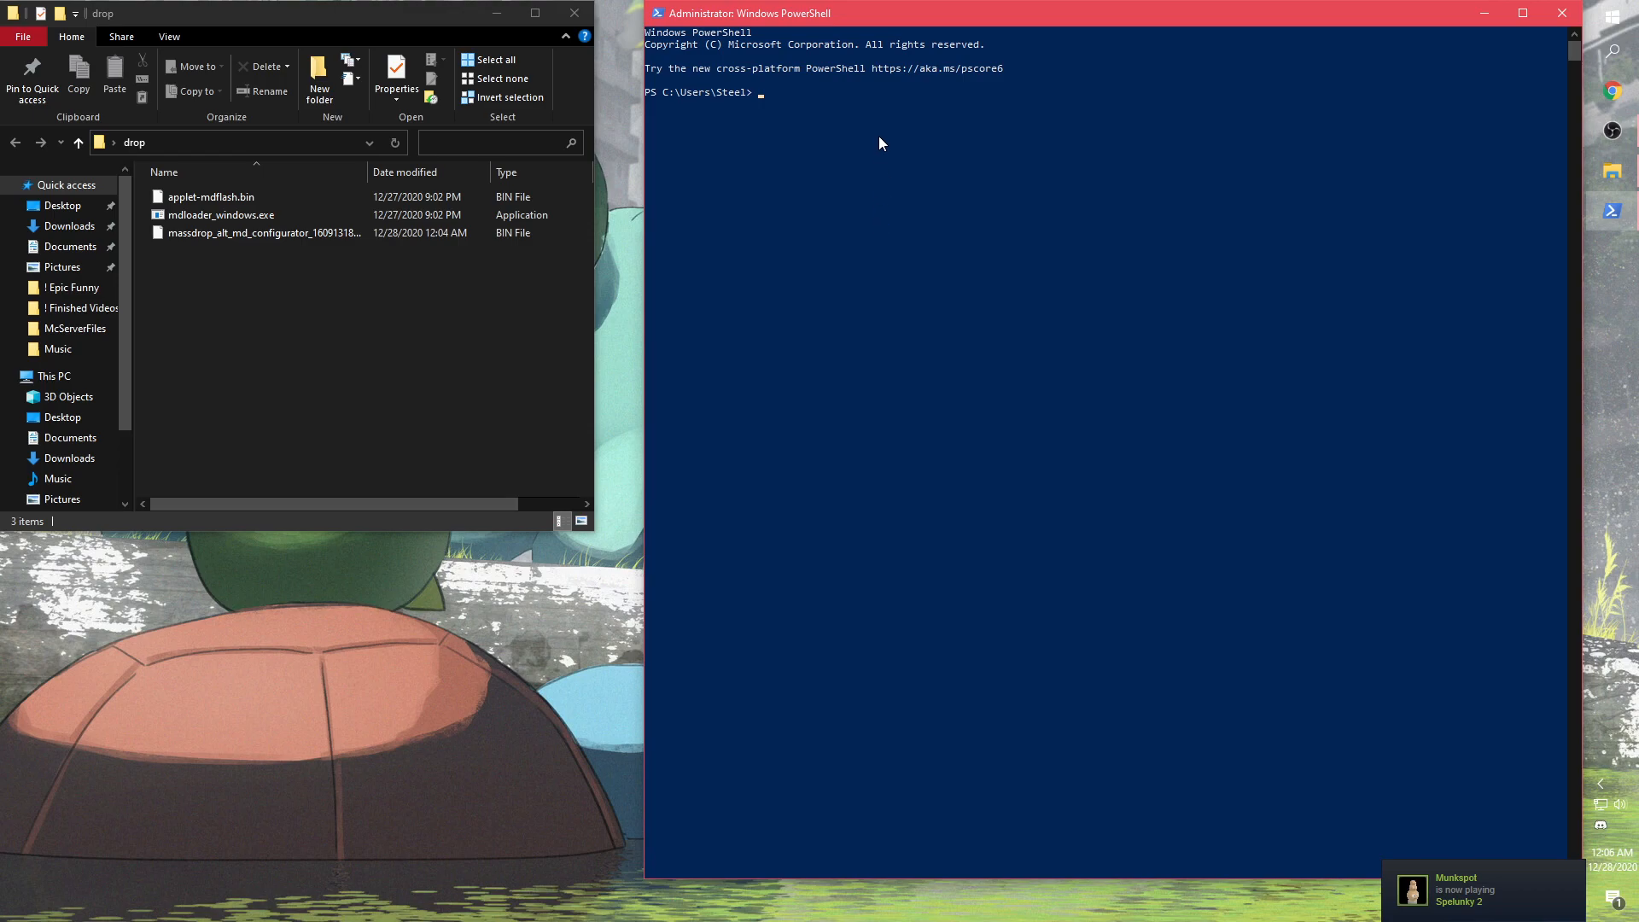
Change the PowerShell directory to .\Desktop\drop\.
{"action": "type", "text": "cd \\"}
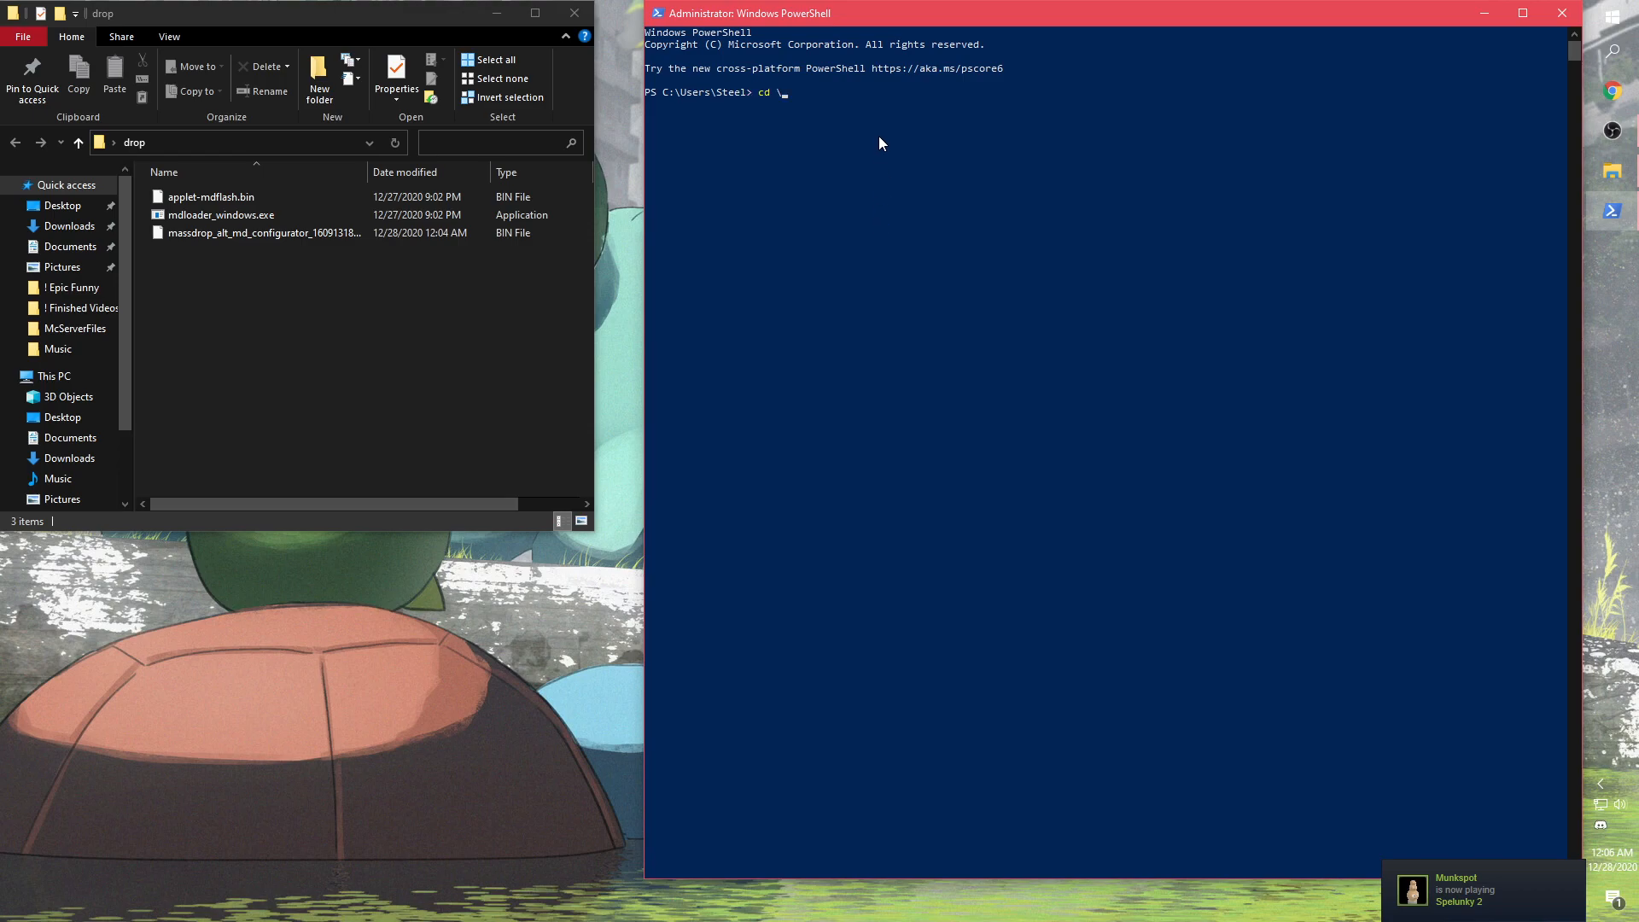
{"action": "key", "text": "Backspace"}
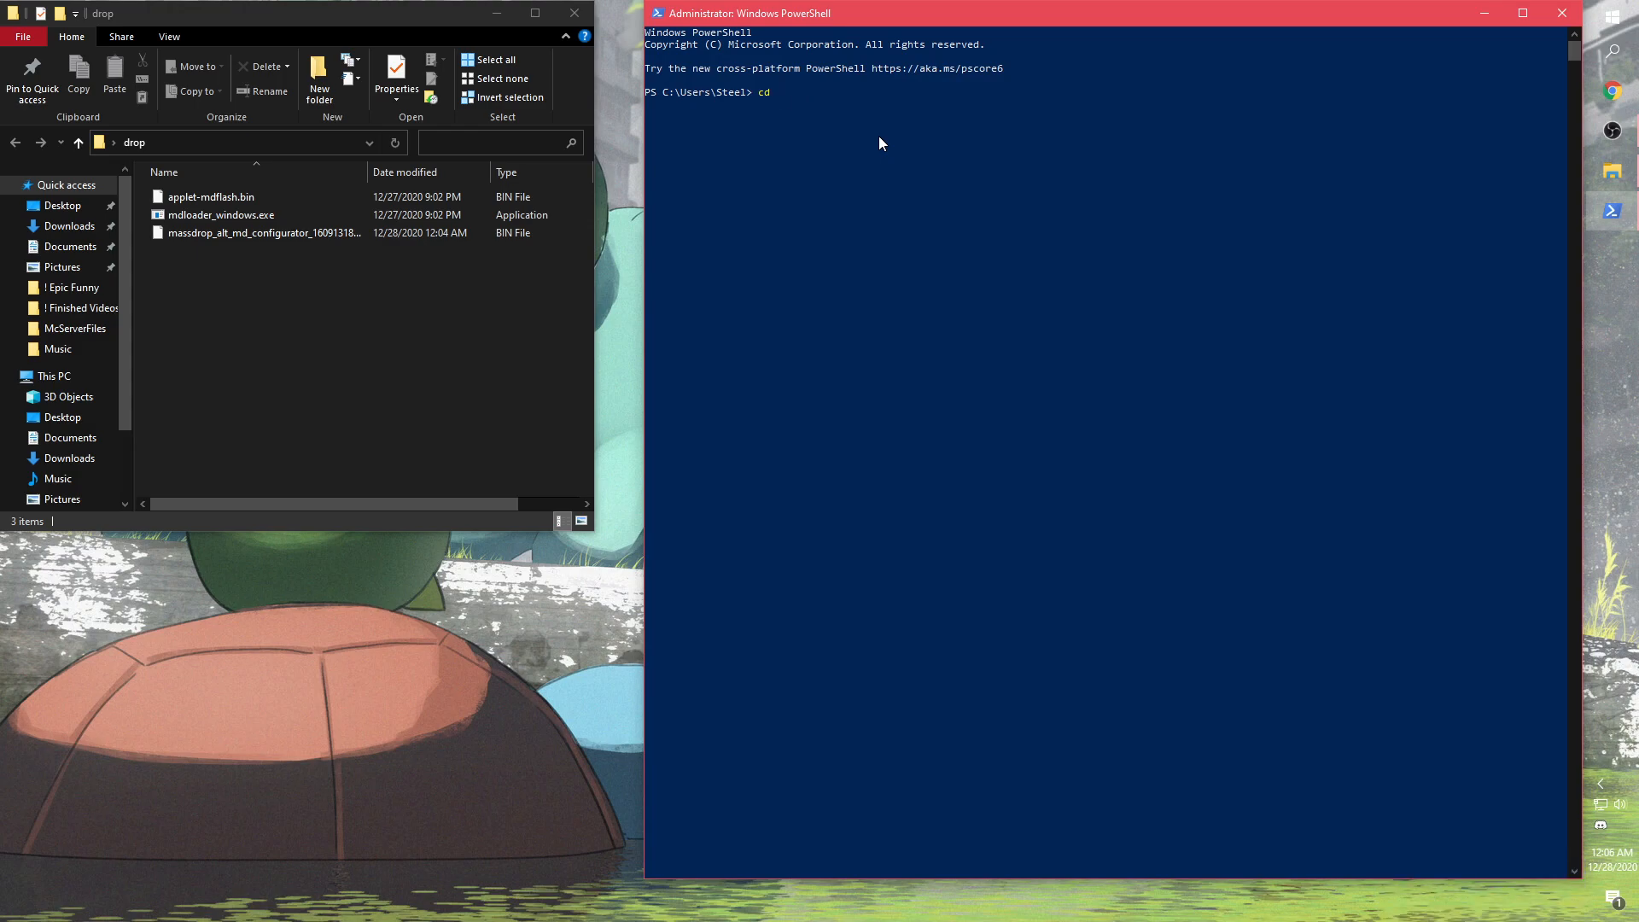
{"action": "type", "text": ".\\."}
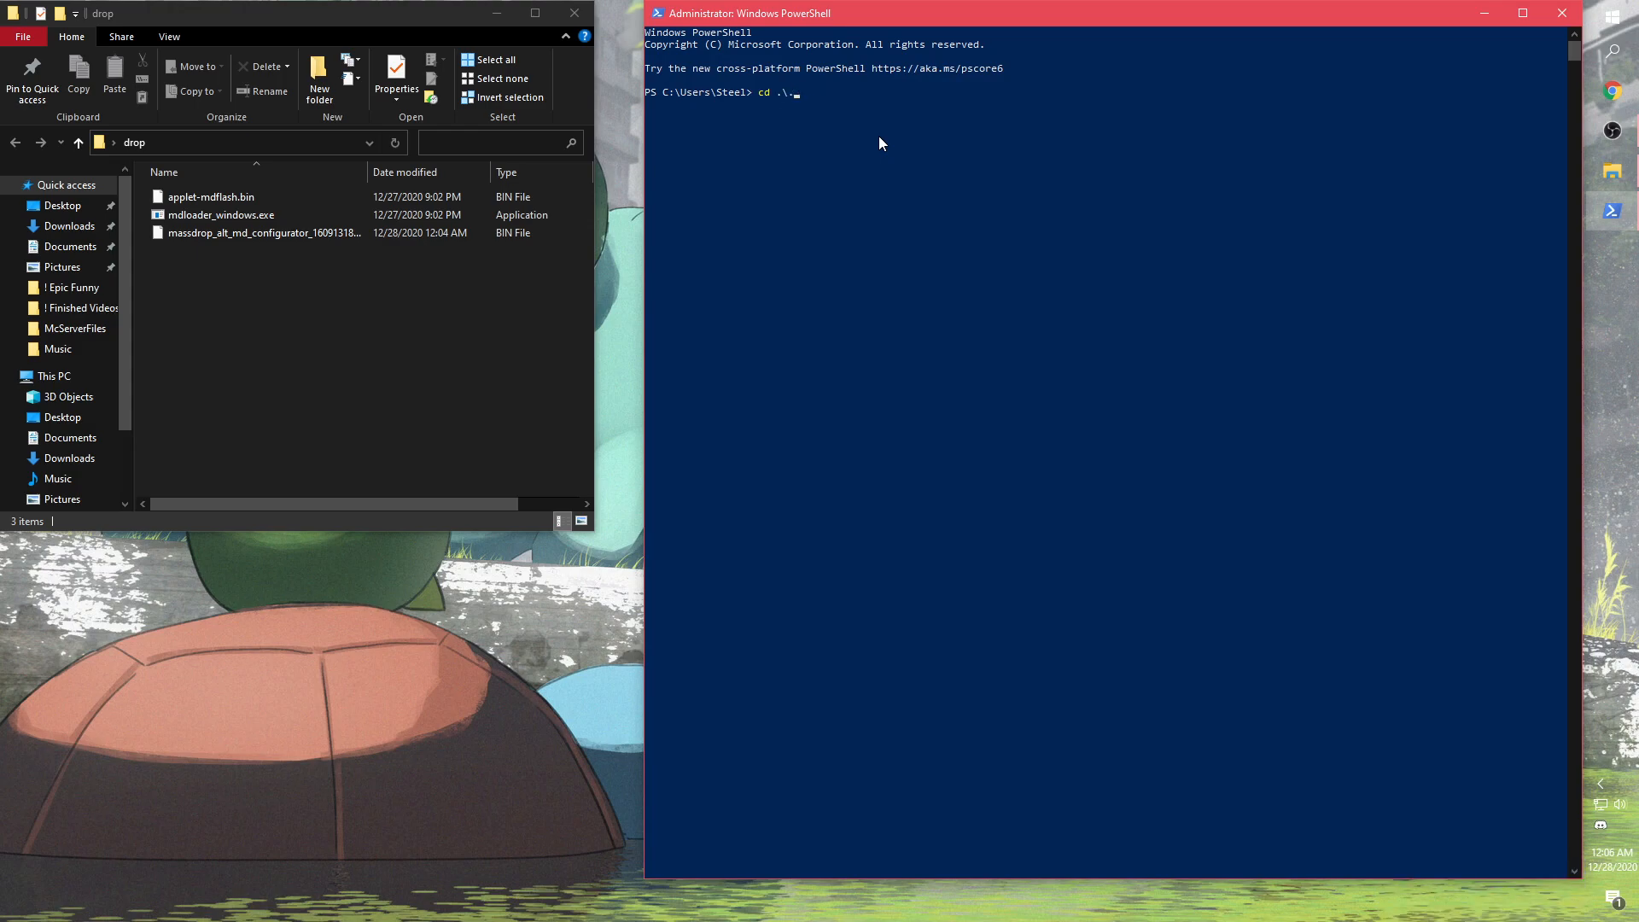
{"action": "type", "text": "Desktop\\"}
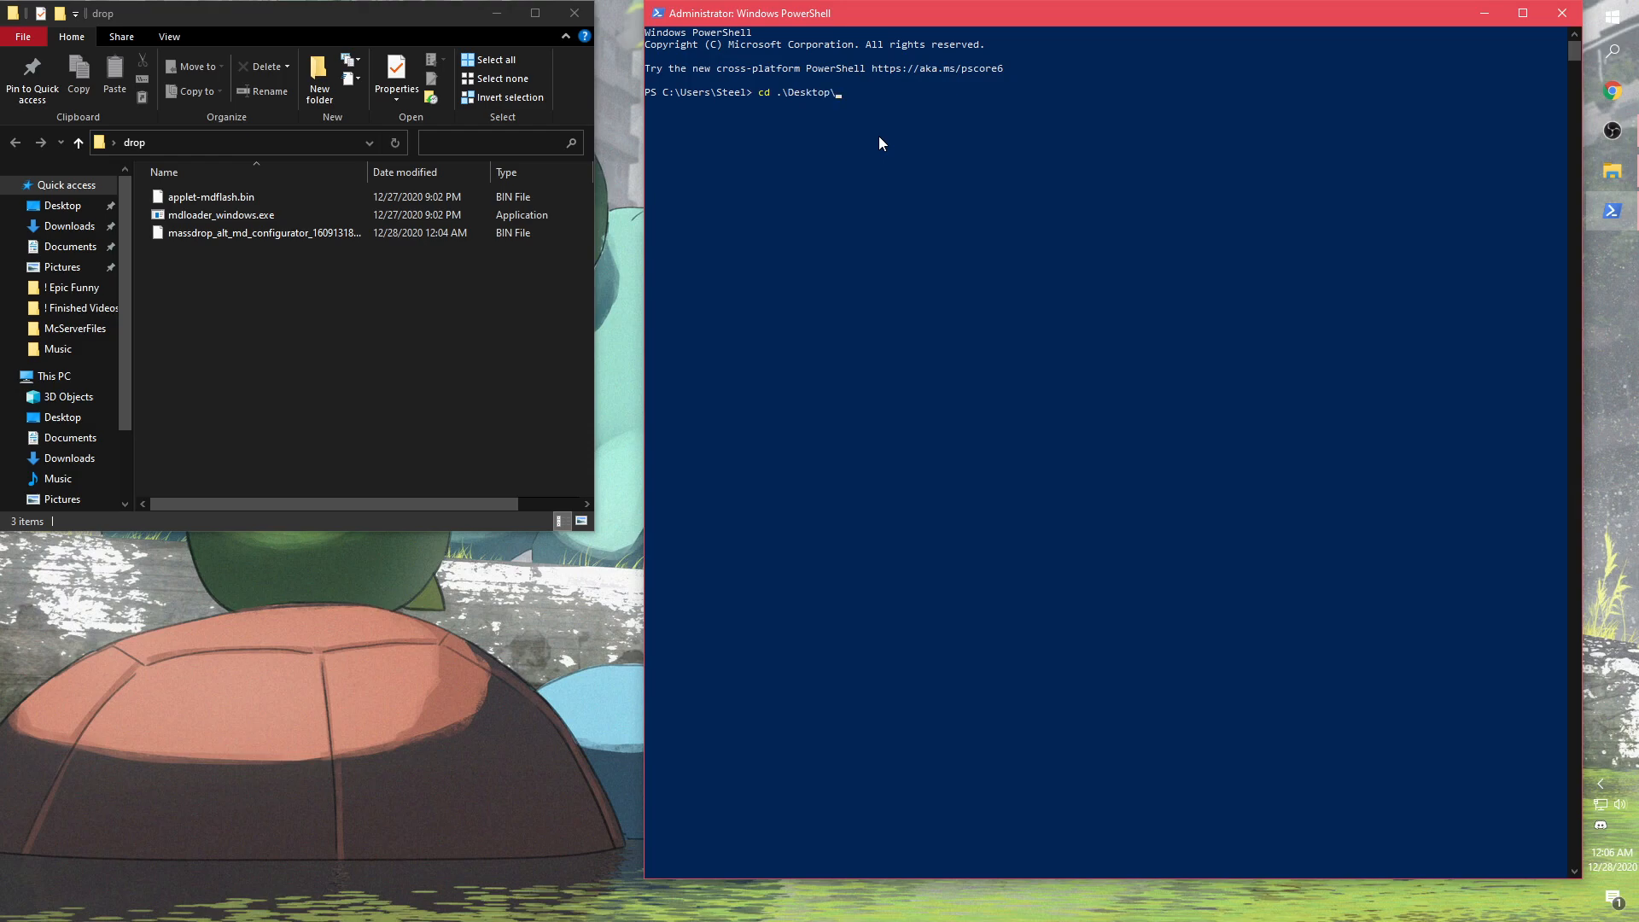
{"action": "type", "text": "drop\\"}
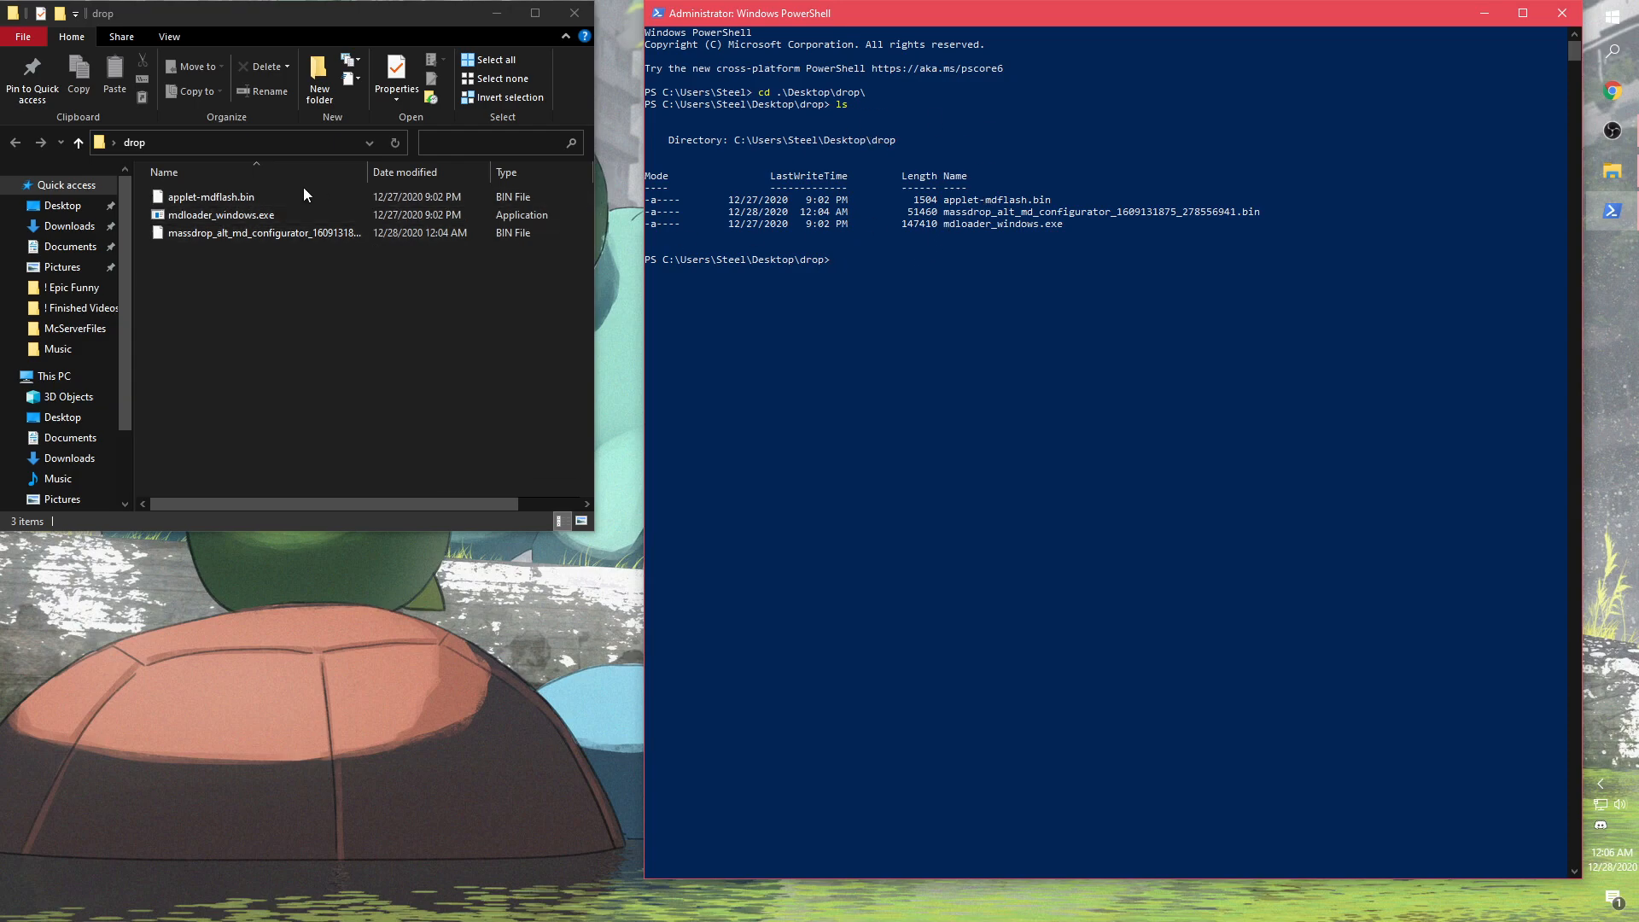
{"action": "mouse_move", "coordinate": [1114, 229]}
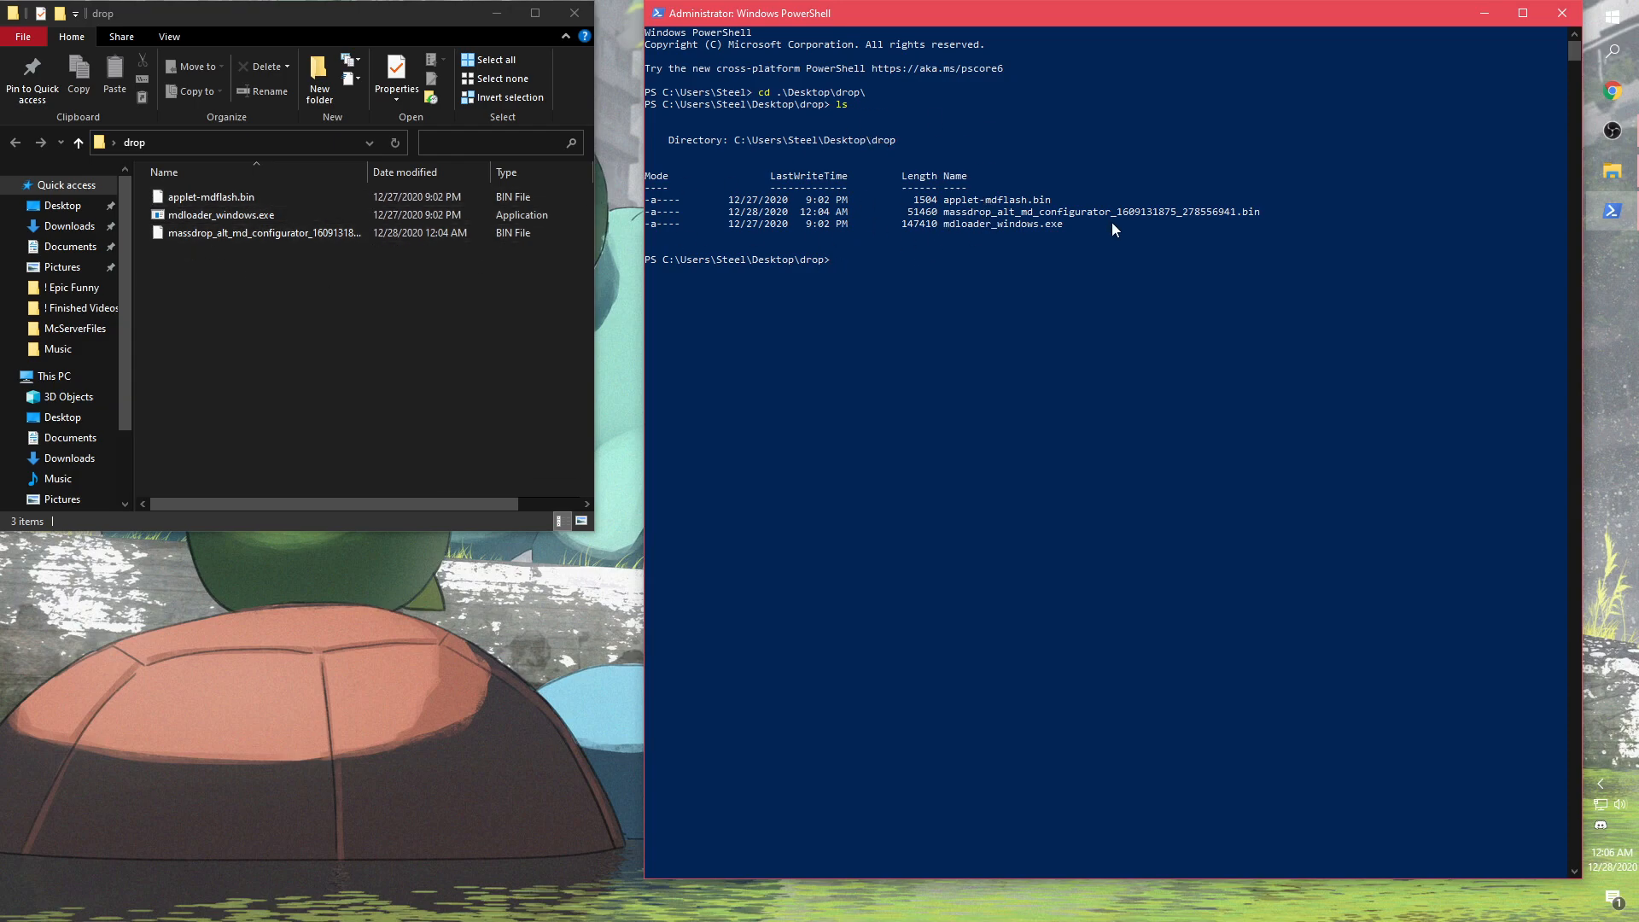
{"action": "mouse_move", "coordinate": [1150, 341]}
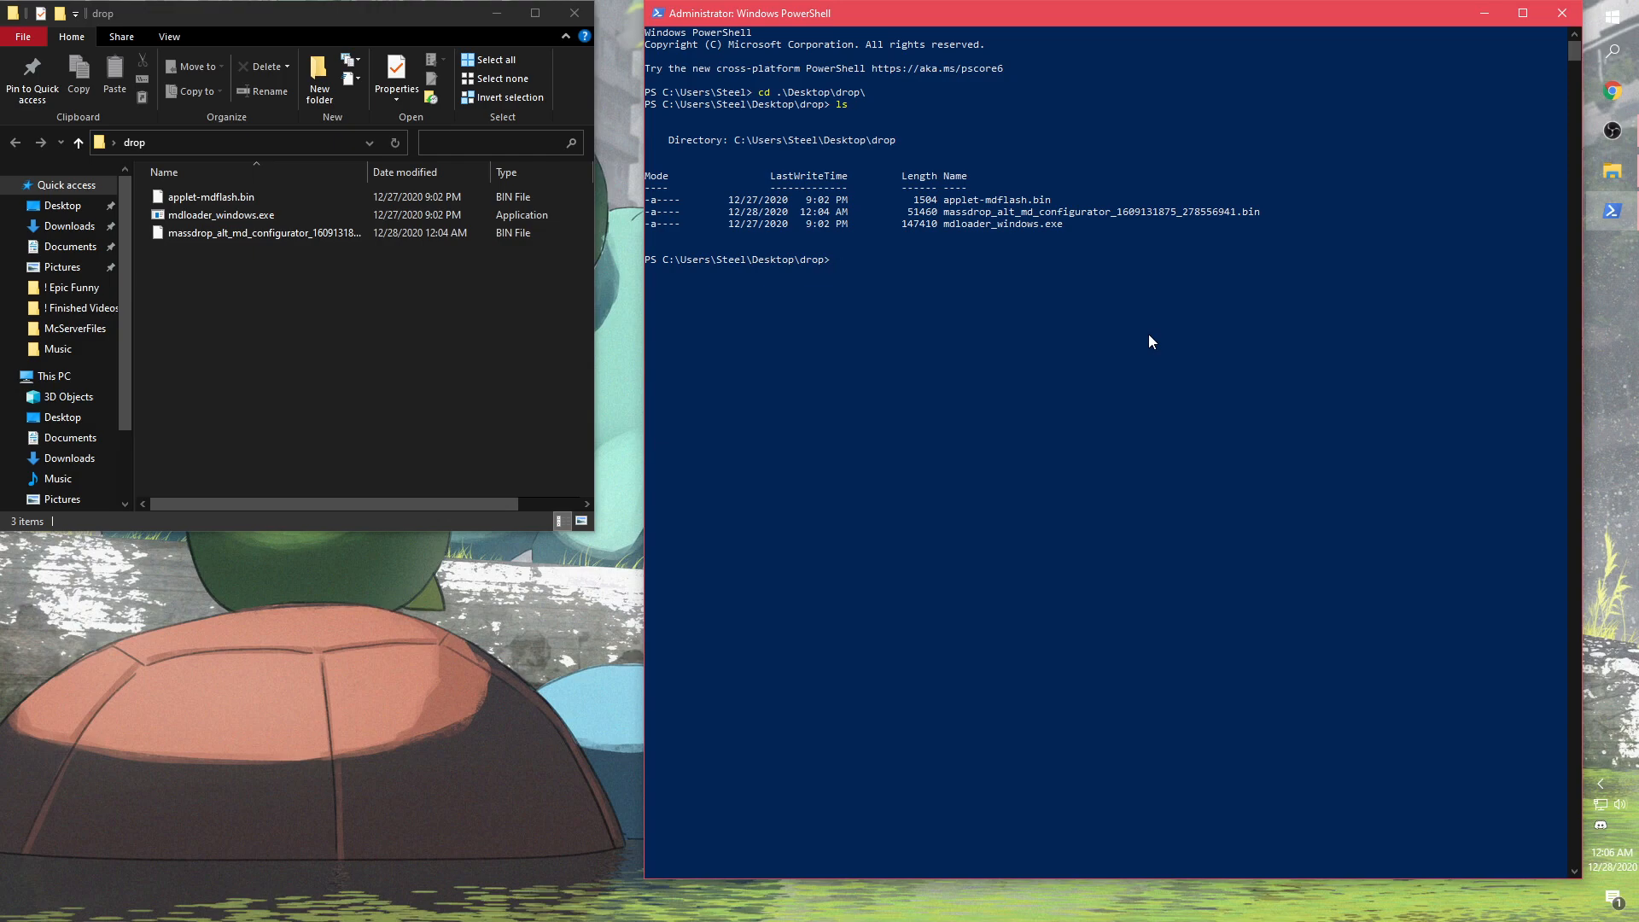
{"action": "type", "text": ".\\mdloader_windows.exe"}
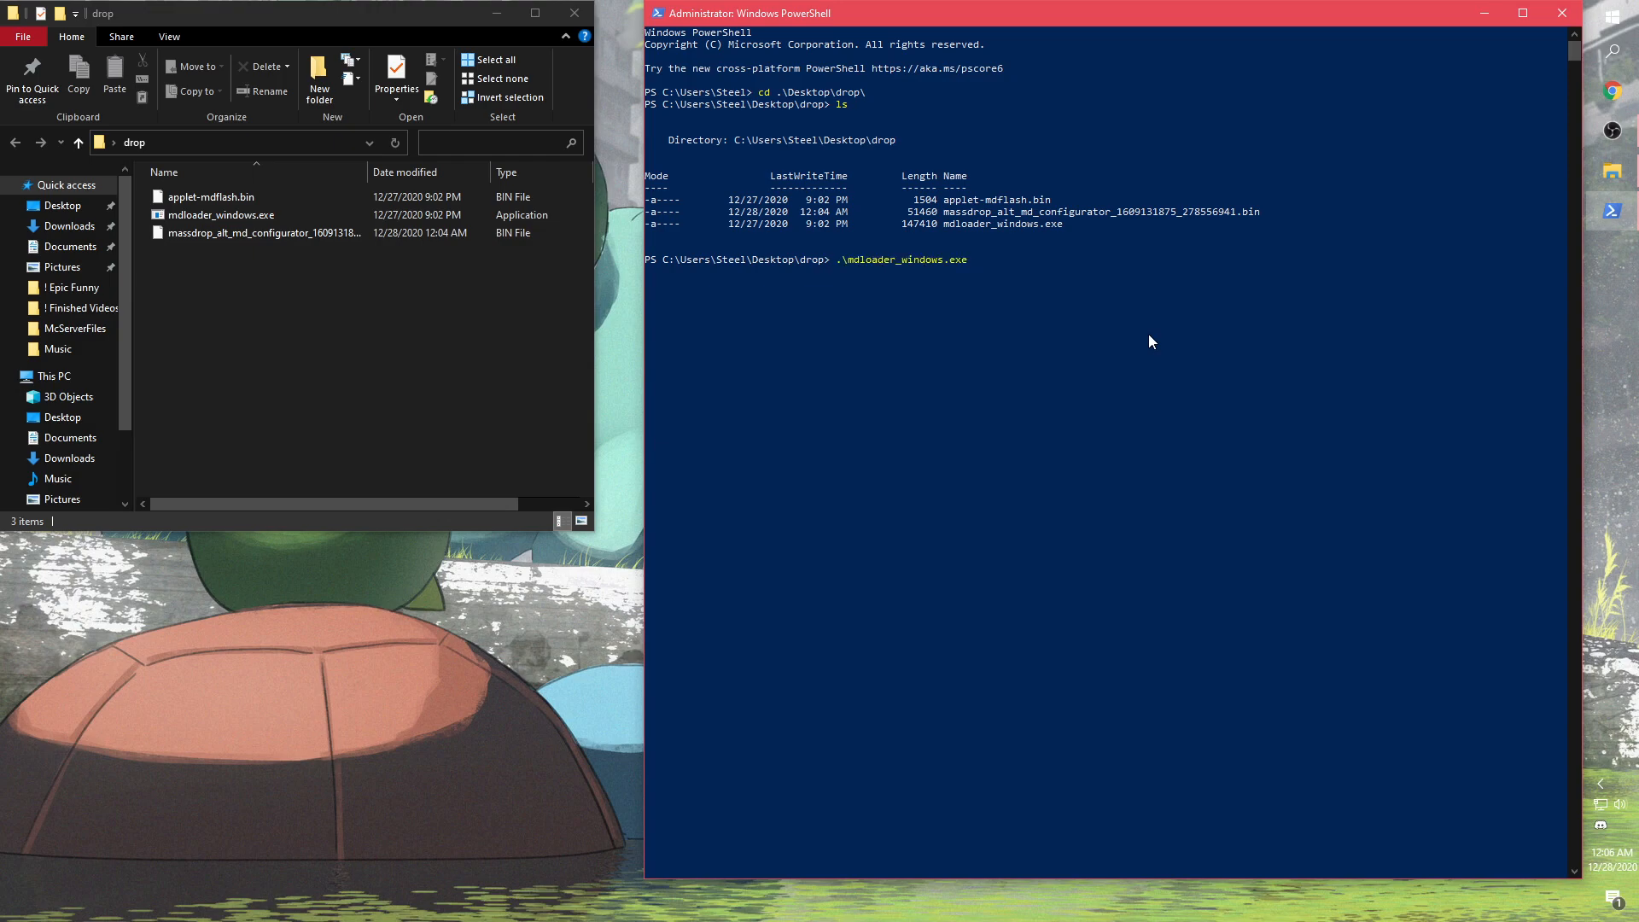
{"action": "type", "text": "--first --dow"}
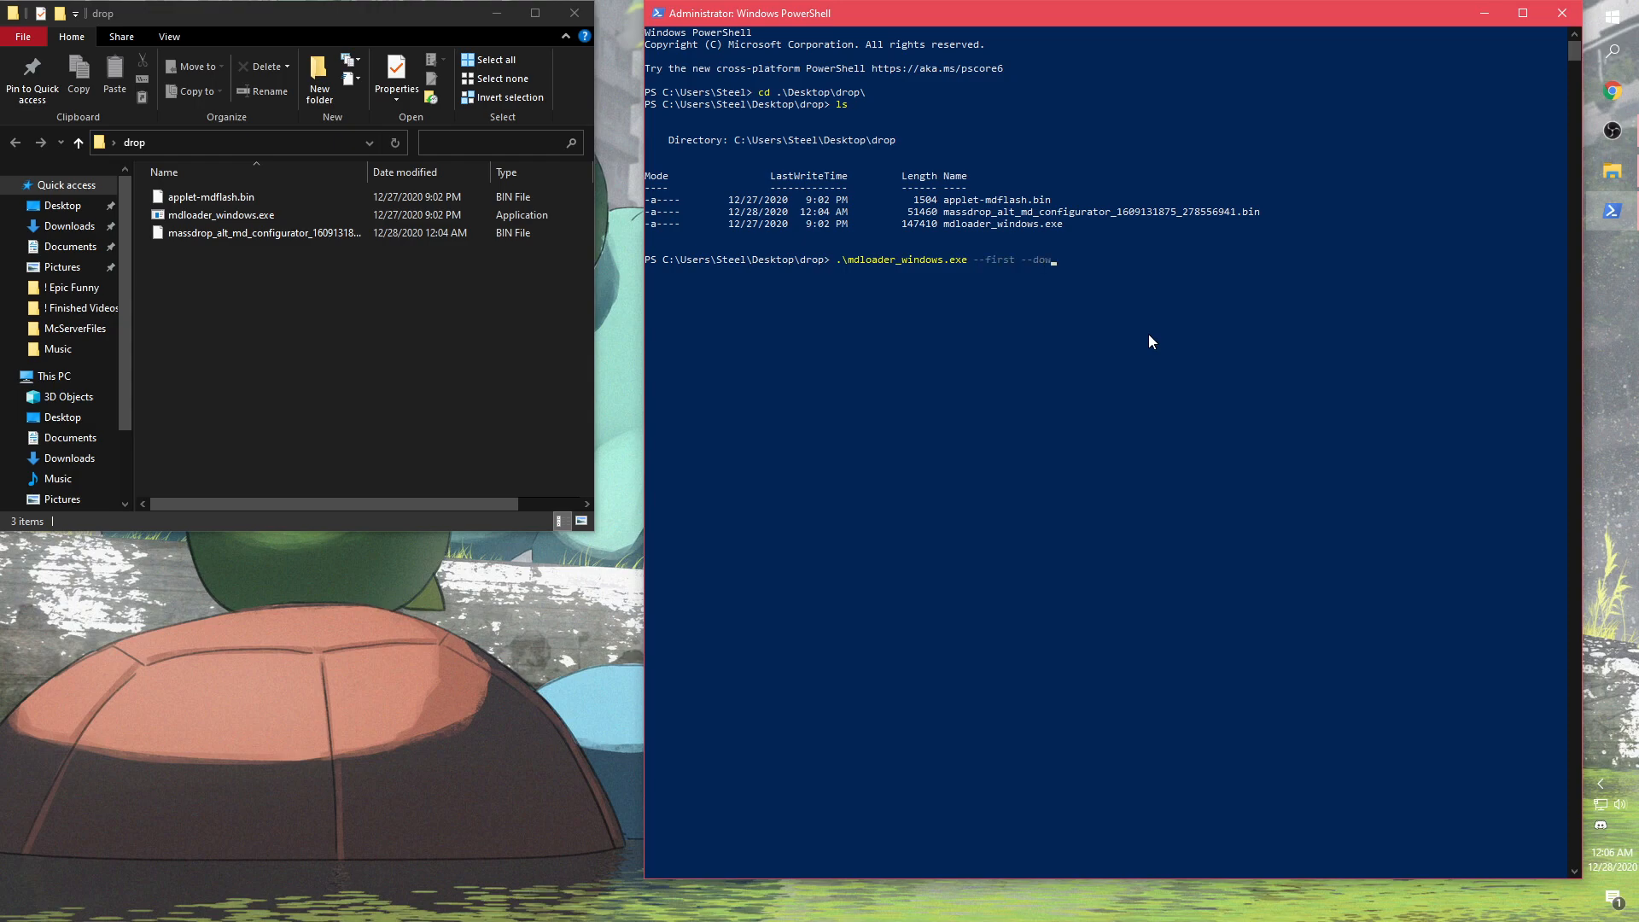
{"action": "type", "text": "nload"}
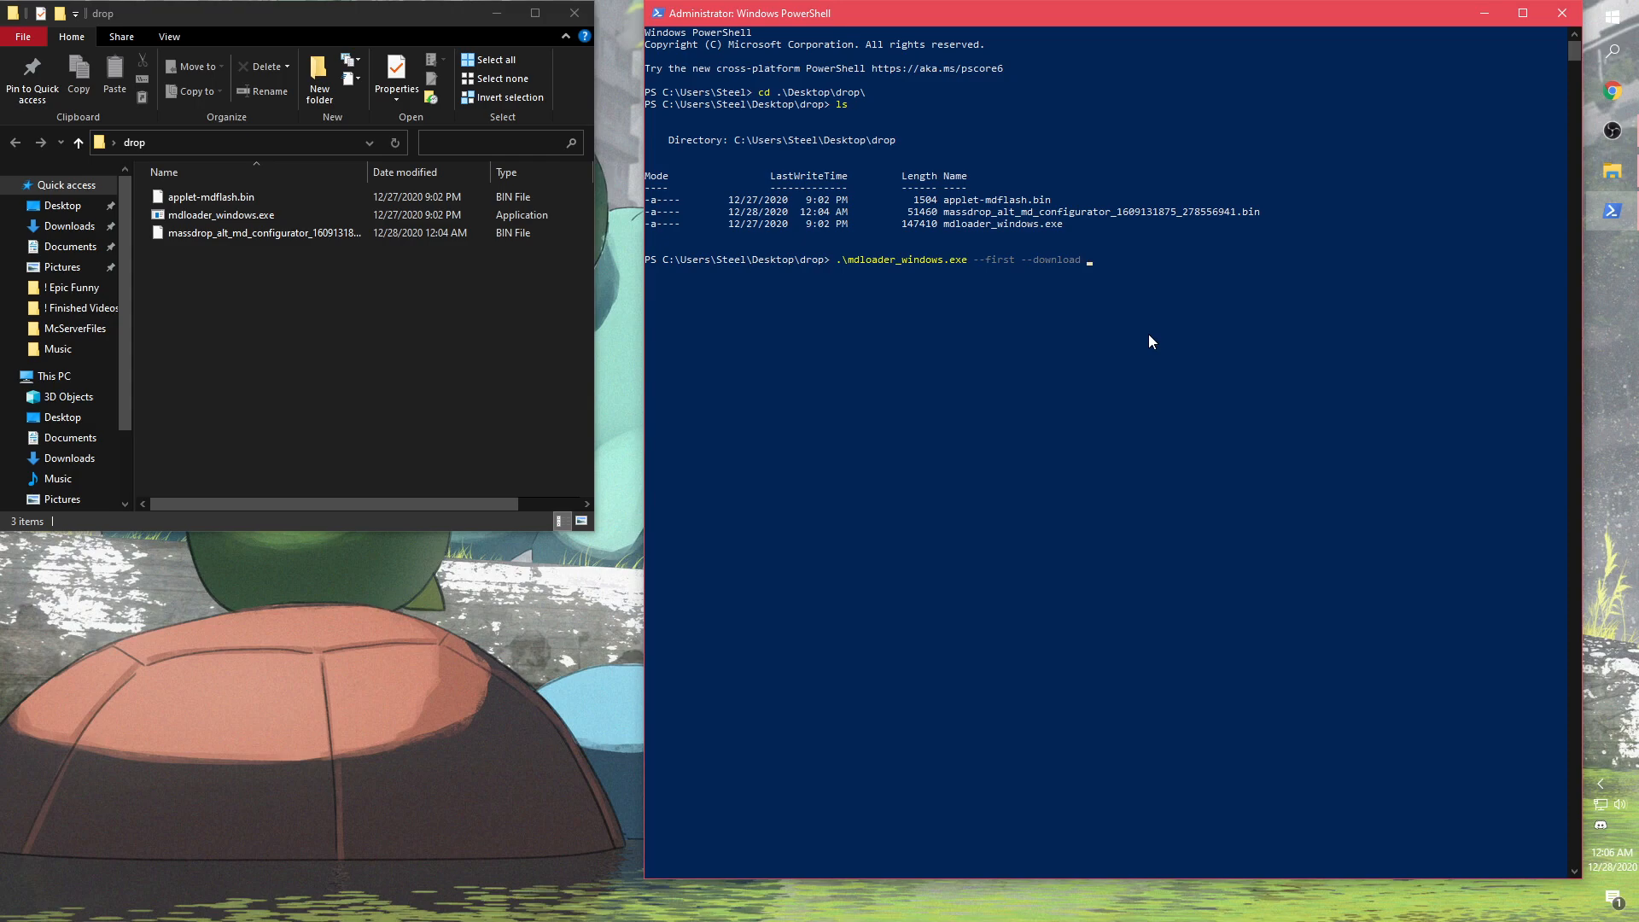
{"action": "type", "text": ".\\massdrop_alt_md_configurator_1609131875_278556941.bin"}
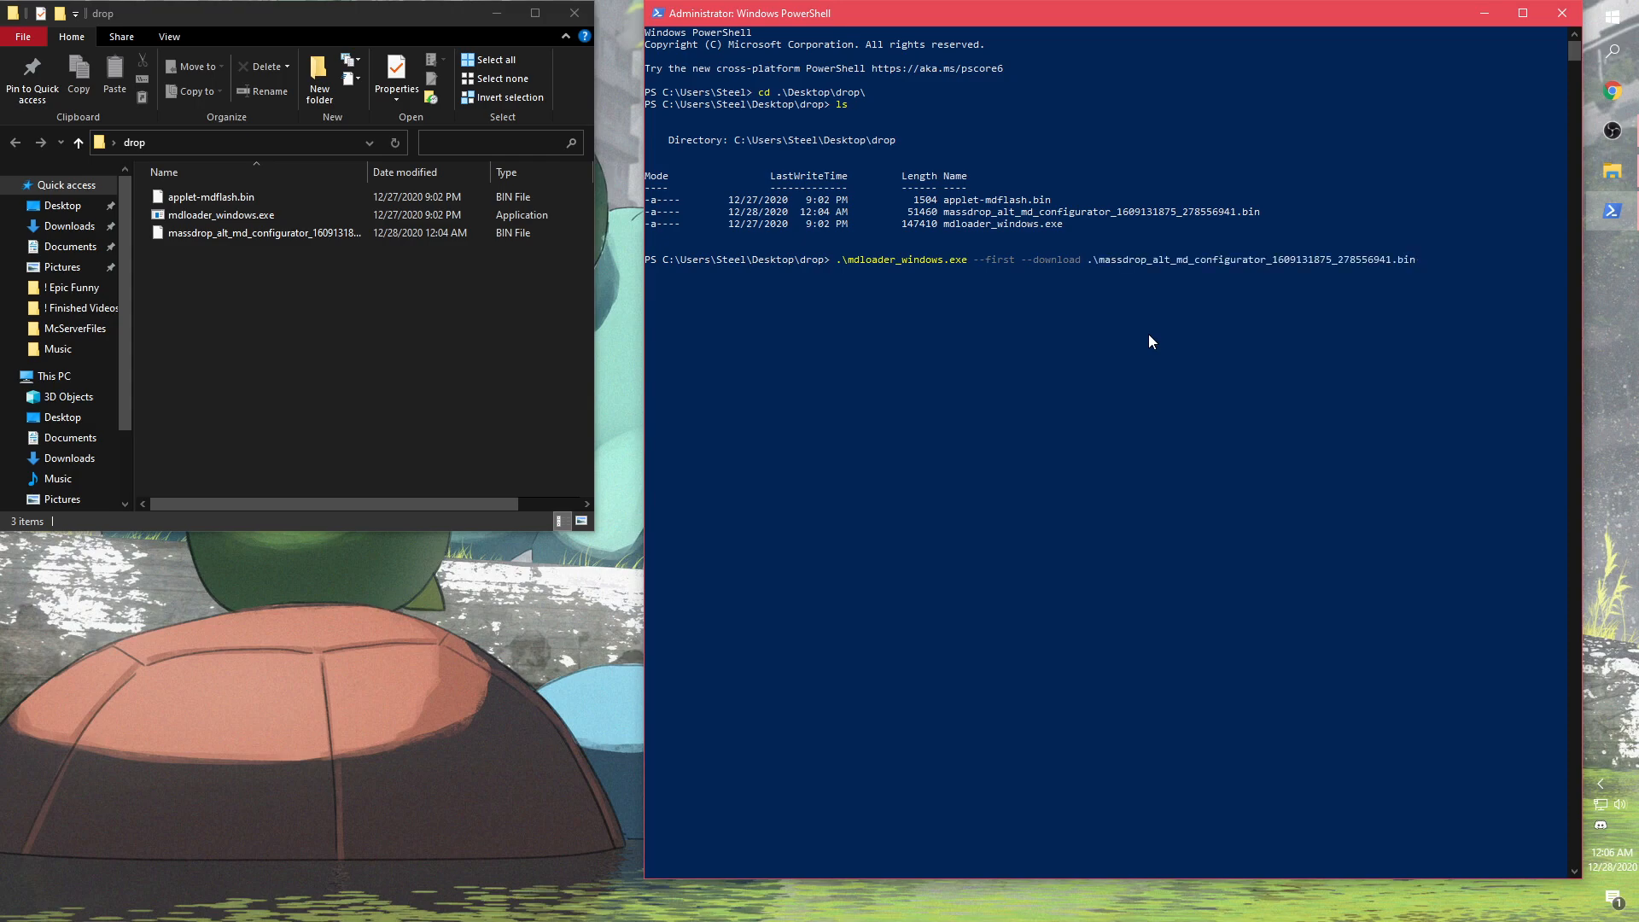
{"action": "type", "text": "--"}
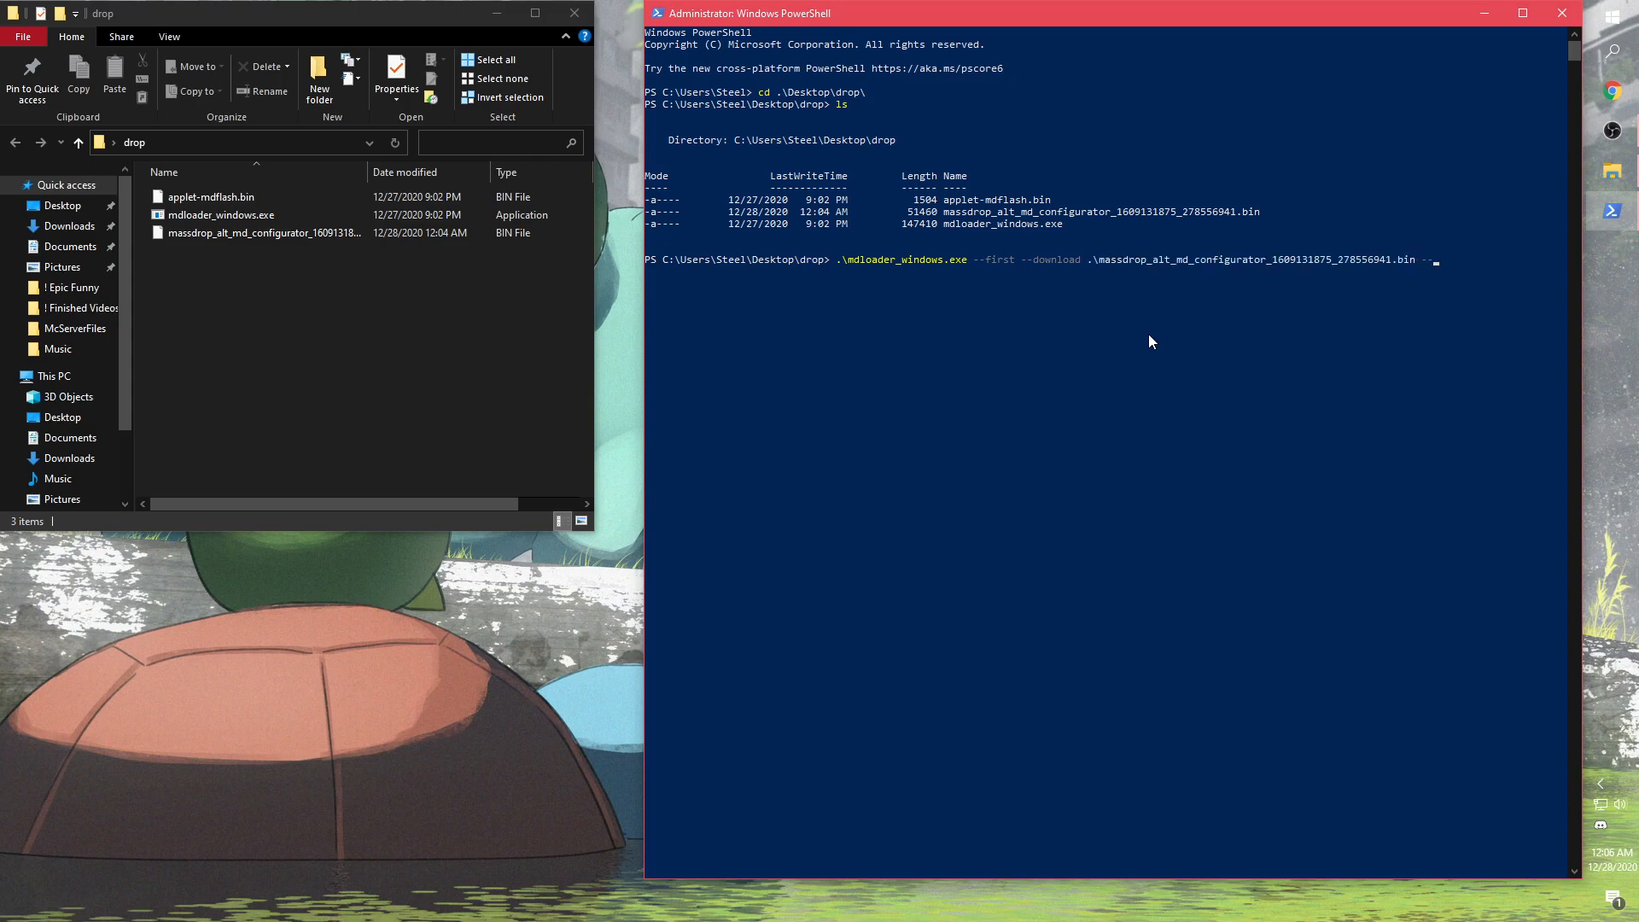
{"action": "type", "text": "--restart"}
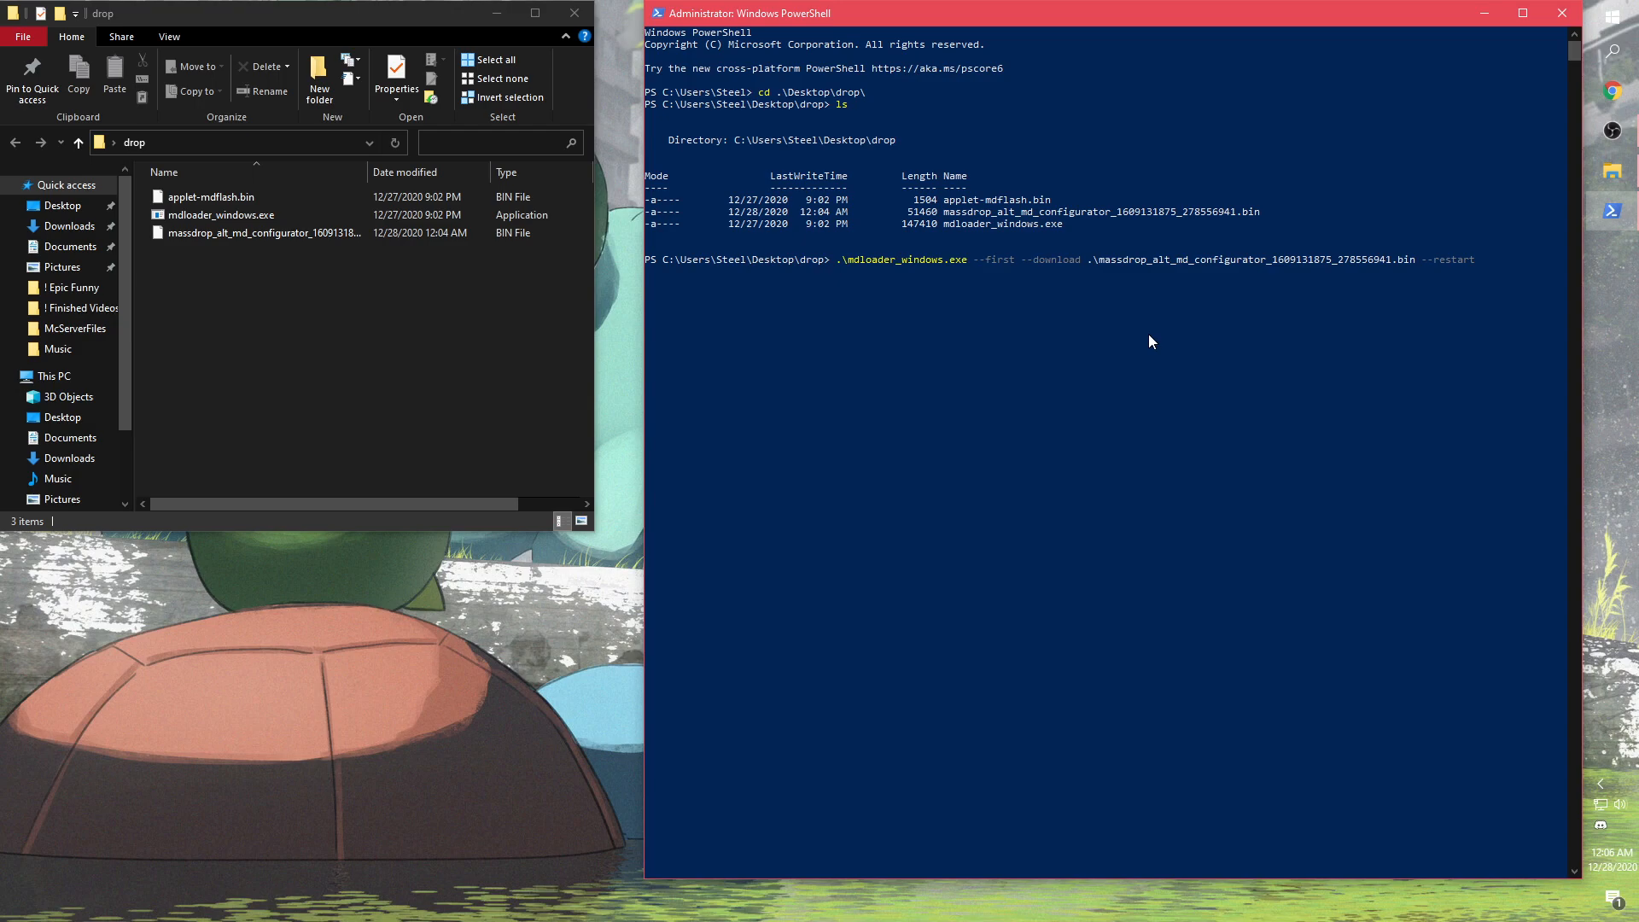
{"action": "key", "text": "enter"}
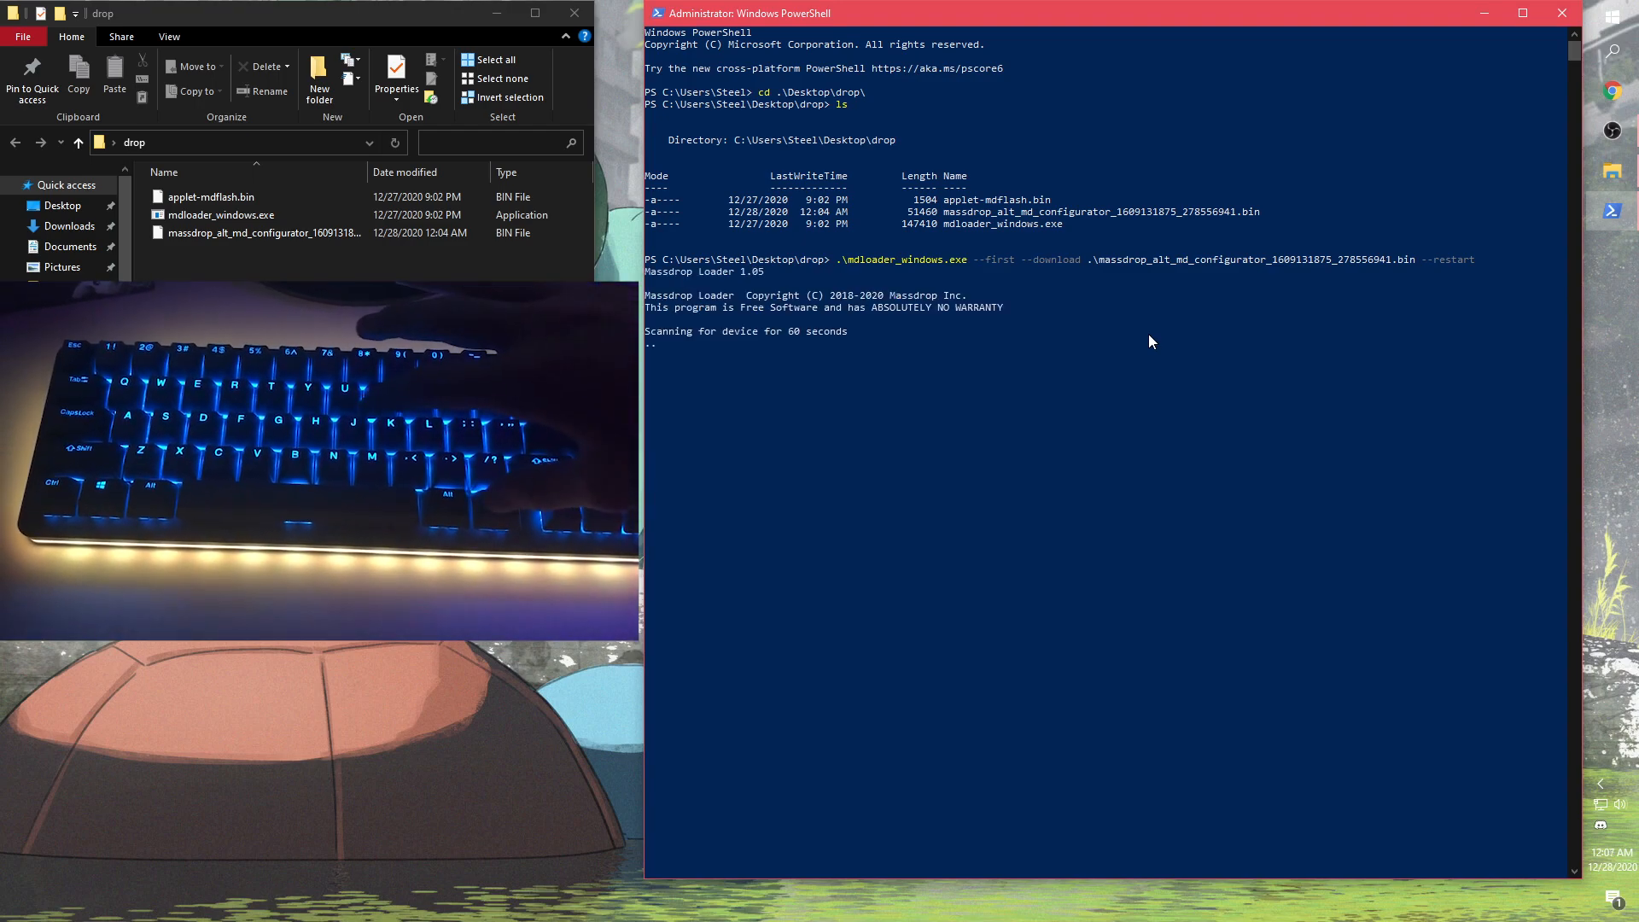